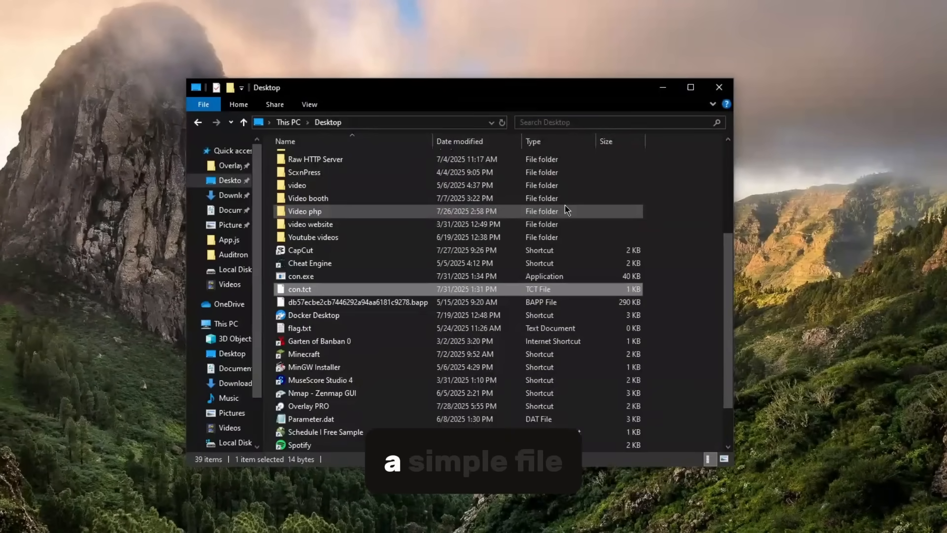
pyautogui.moveTo(462, 237)
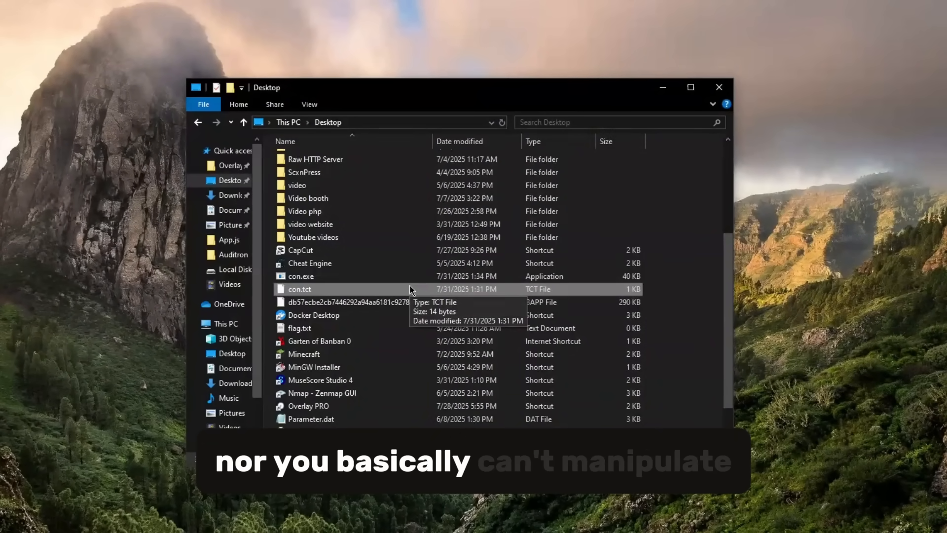
# Try deleting and renaming con.tct, dismissing the errors when both attempts fail
pyautogui.click(298, 289)
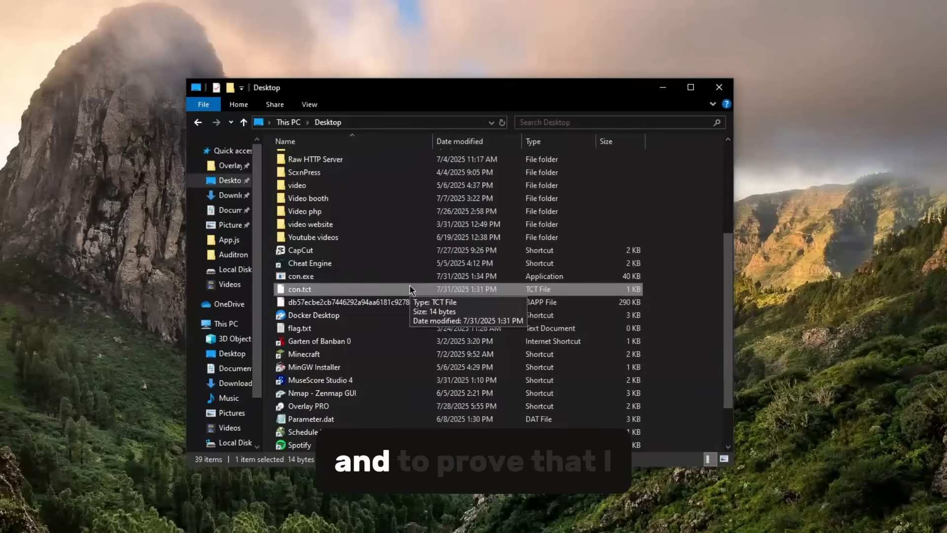
pyautogui.rightClick(299, 289)
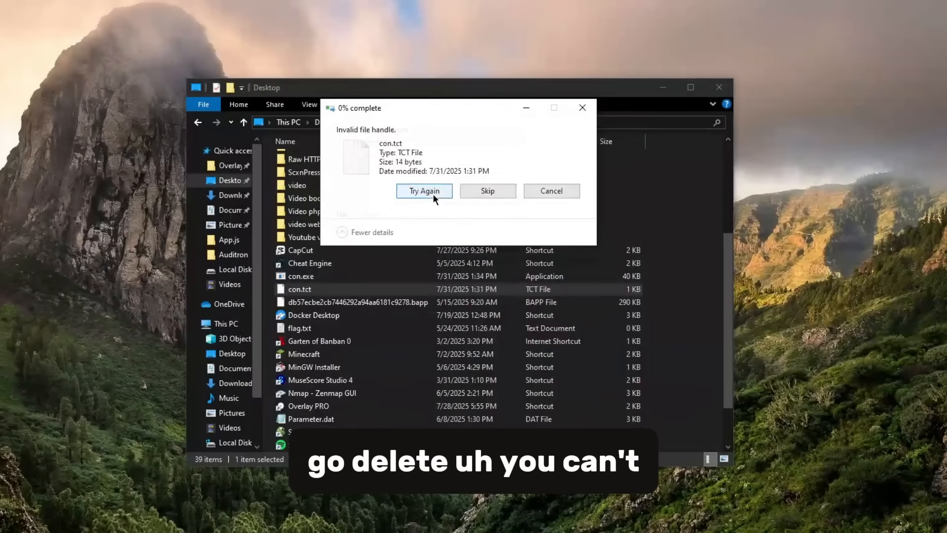
pyautogui.click(423, 191)
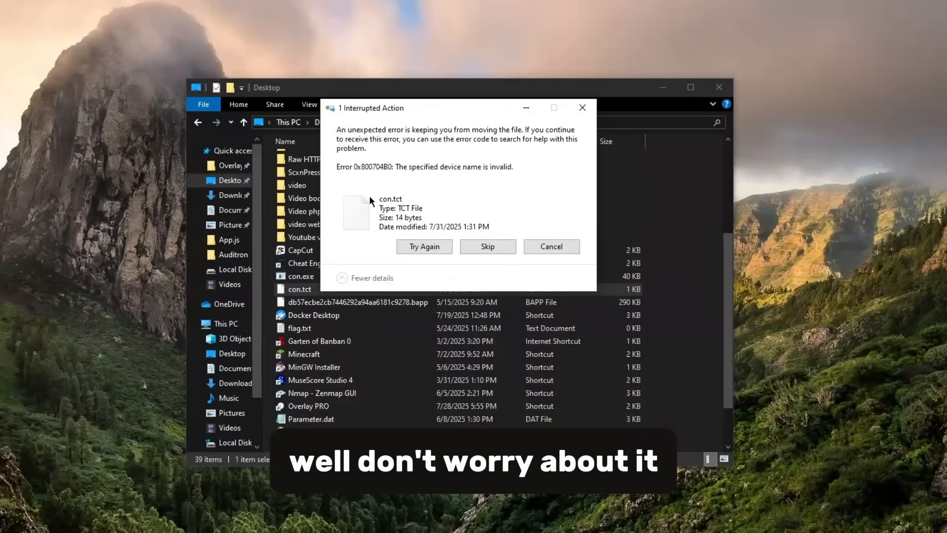
pyautogui.click(424, 246)
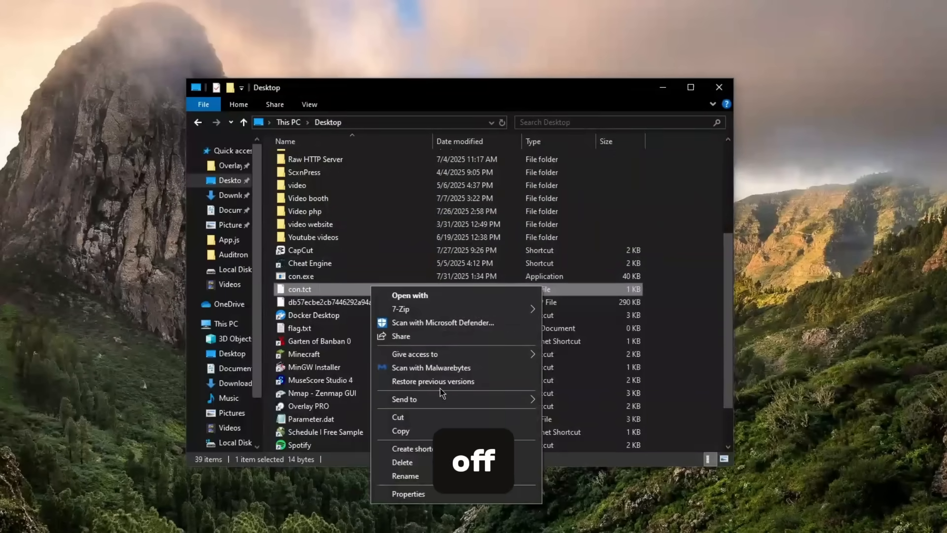
pyautogui.click(406, 476)
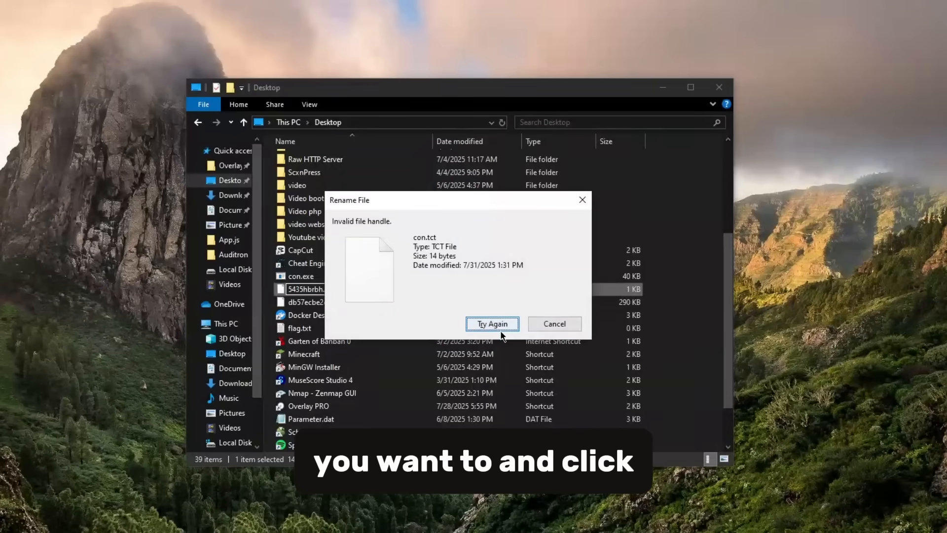
pyautogui.click(554, 324)
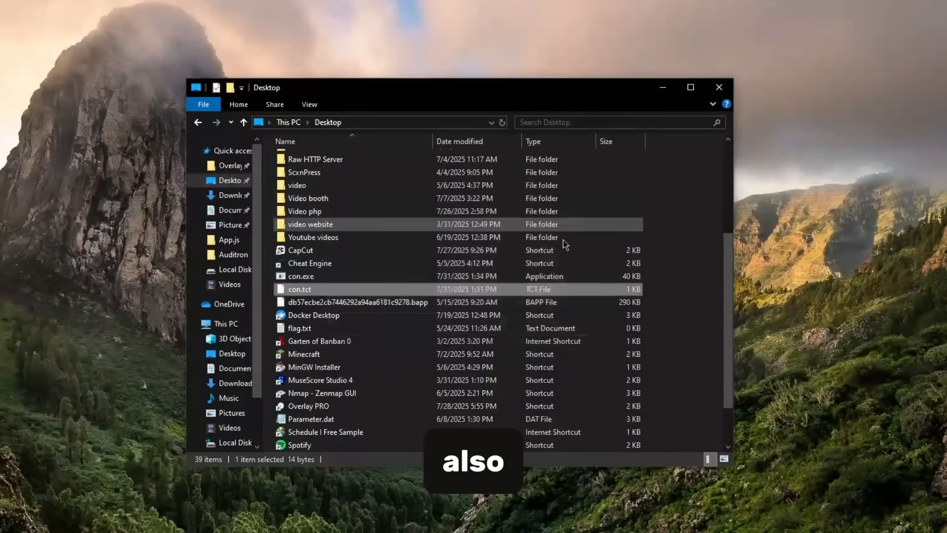
# Pack con.tct into refgere.zip with 7-Zip and close the failure report
pyautogui.rightClick(299, 288)
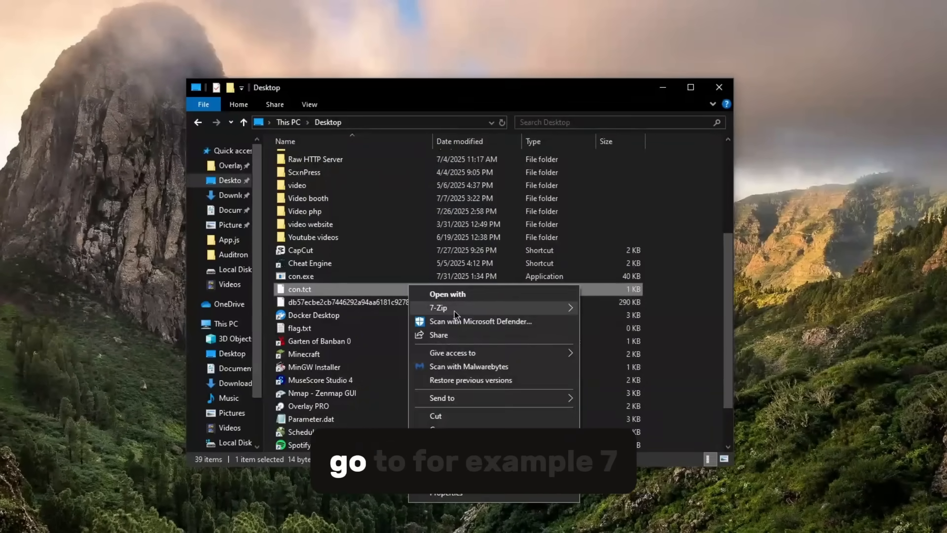
pyautogui.click(439, 307)
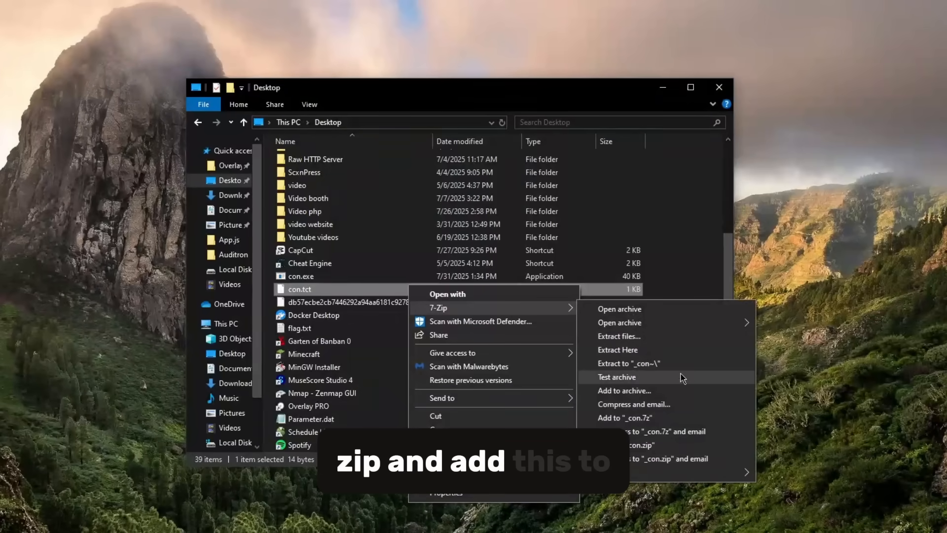
pyautogui.click(624, 390)
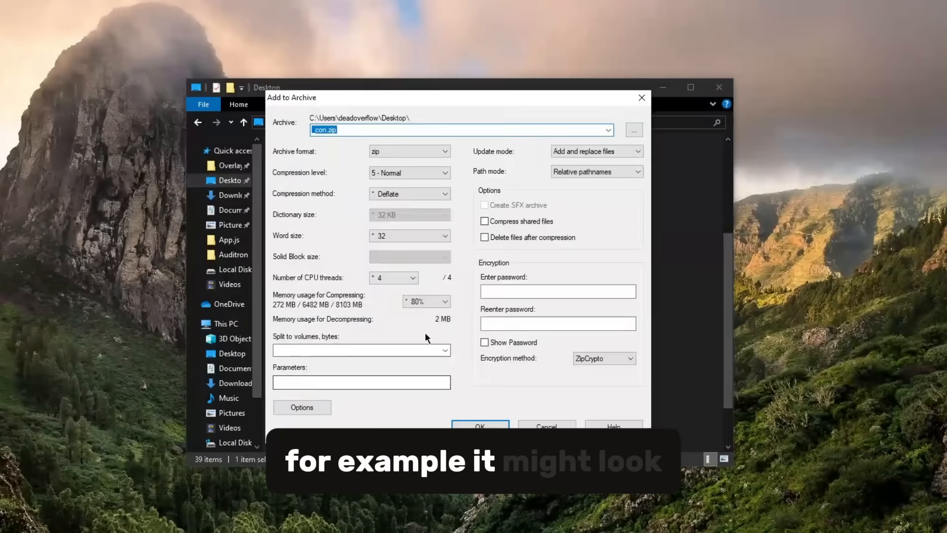
pyautogui.write('refgere')
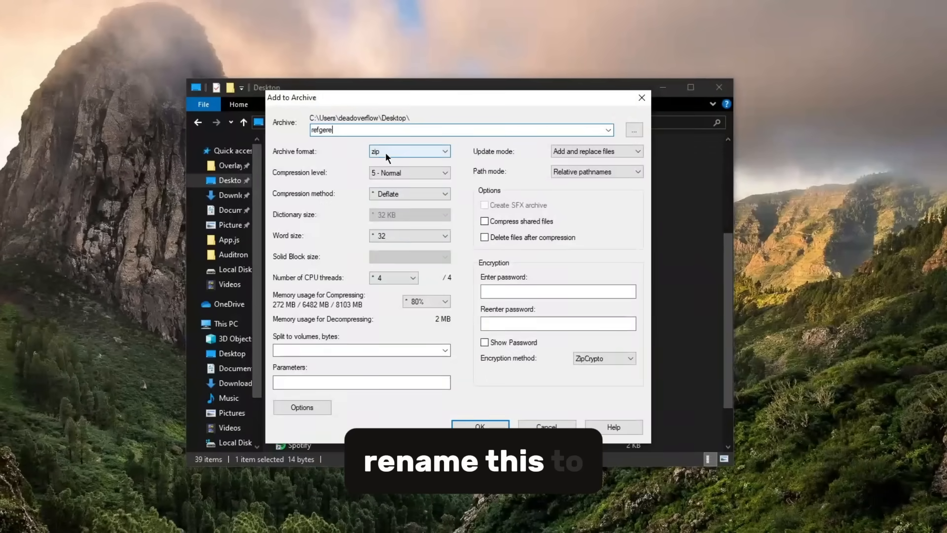
pyautogui.write('.zip')
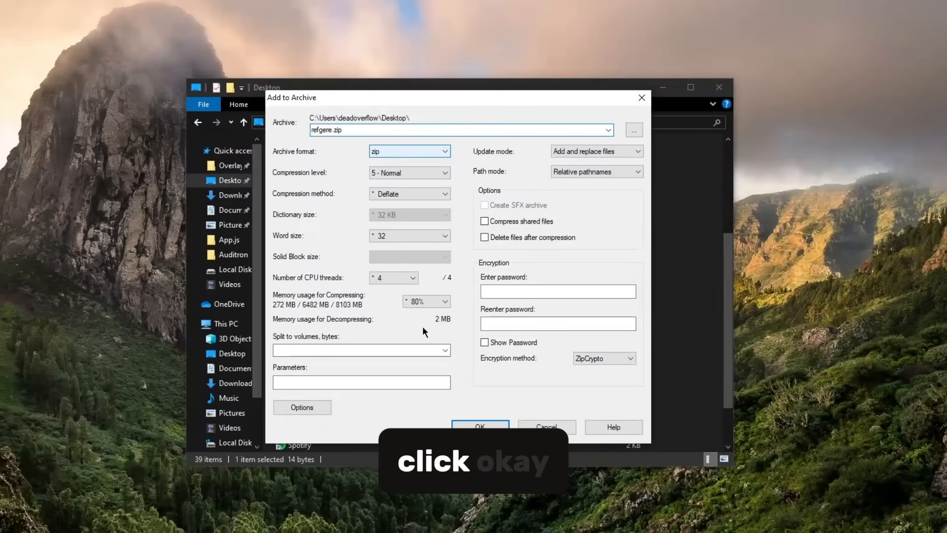
pyautogui.click(480, 426)
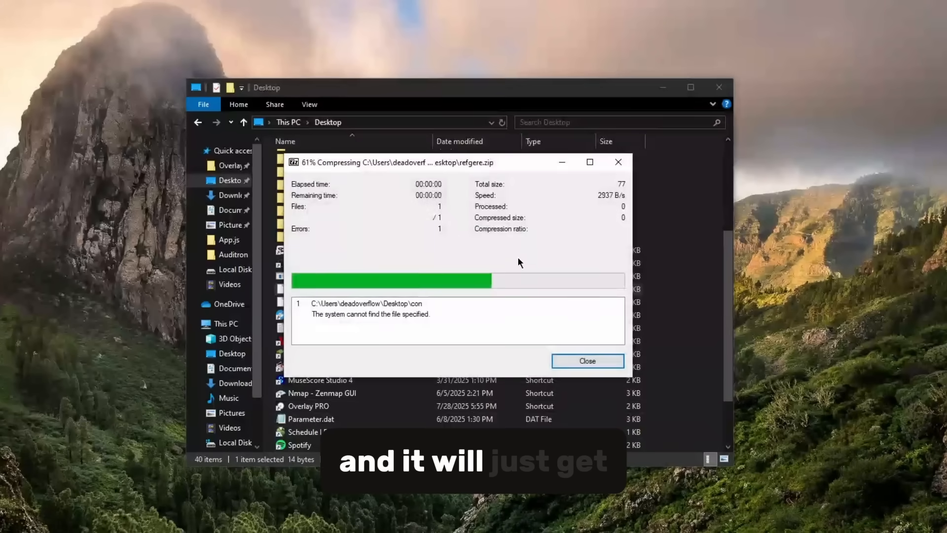
pyautogui.moveTo(311, 323)
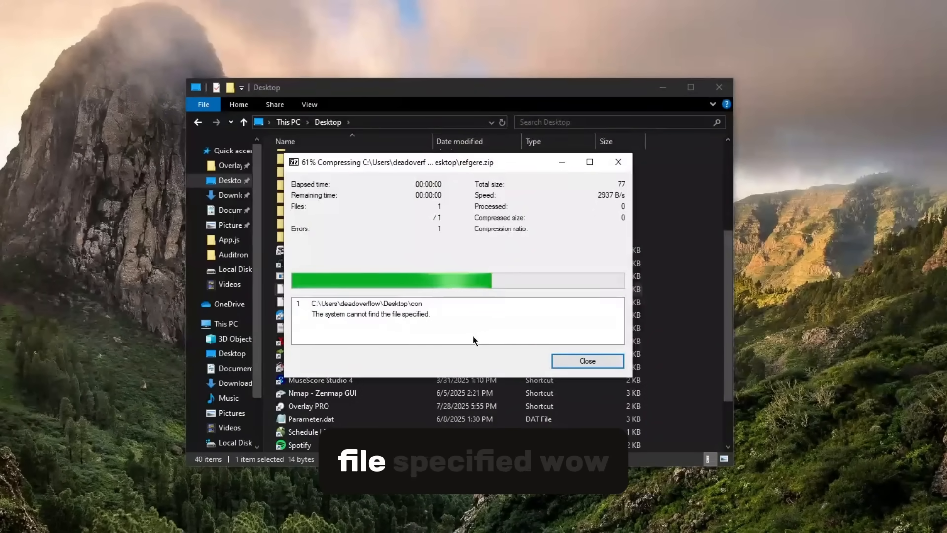
pyautogui.click(586, 360)
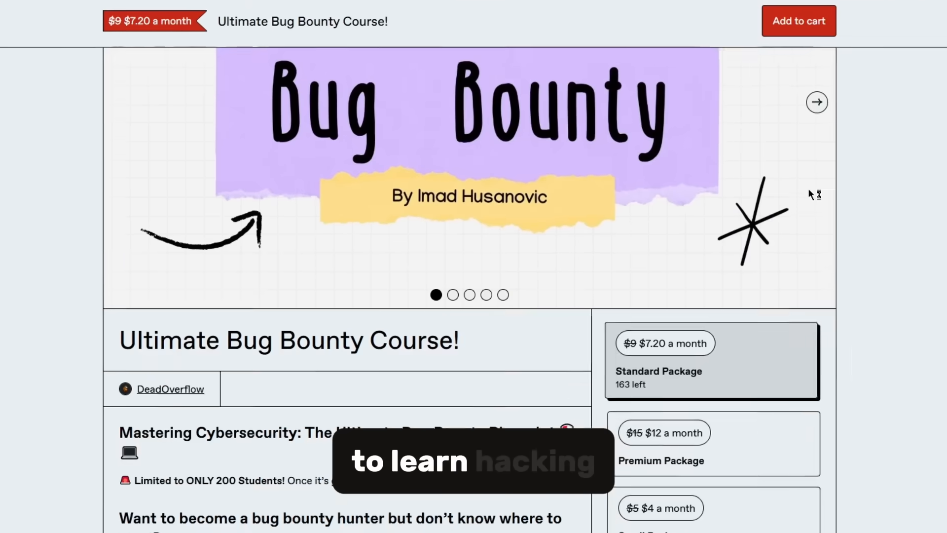
# Scroll down the Ultimate Bug Bounty Course page on Gumroad
pyautogui.scroll(-3)
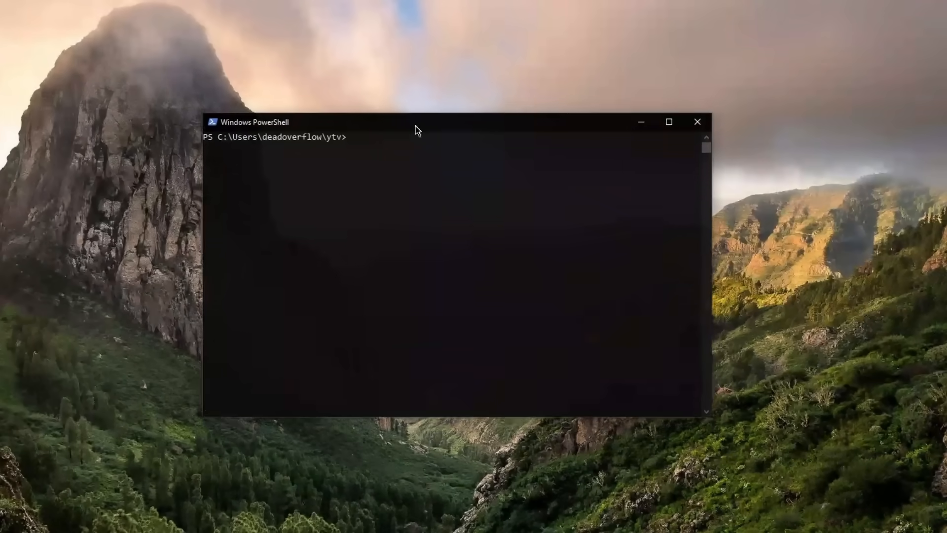
# Write hello into hello.txt in ytv using echo output redirection
pyautogui.moveTo(417, 122); pyautogui.dragTo(414, 130)
pyautogui.write('echo')
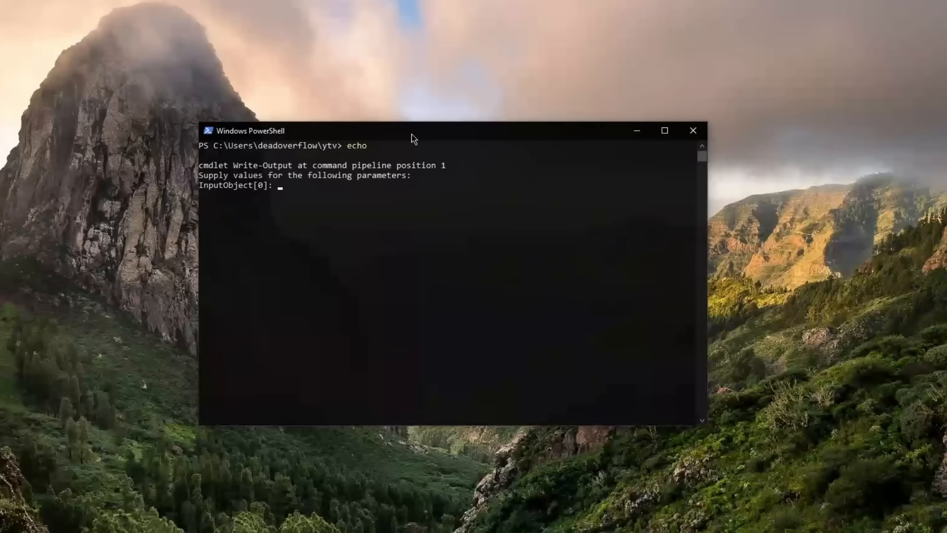
pyautogui.press('Return')
pyautogui.write('ech')
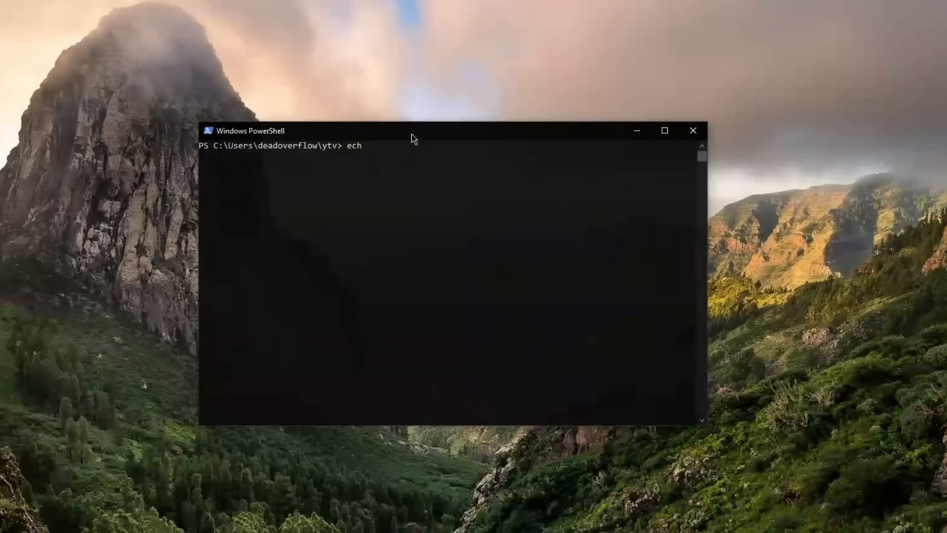
pyautogui.write('o "hello')
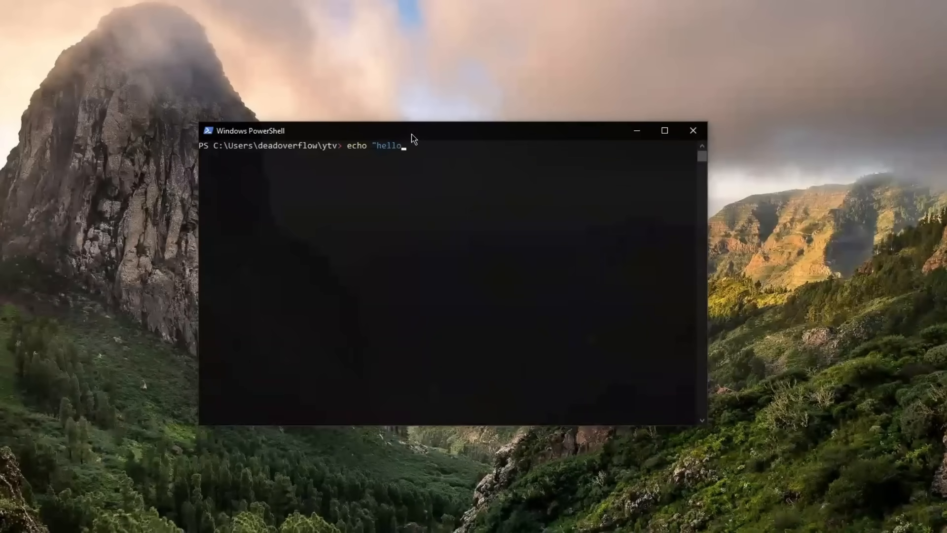
pyautogui.press('Return')
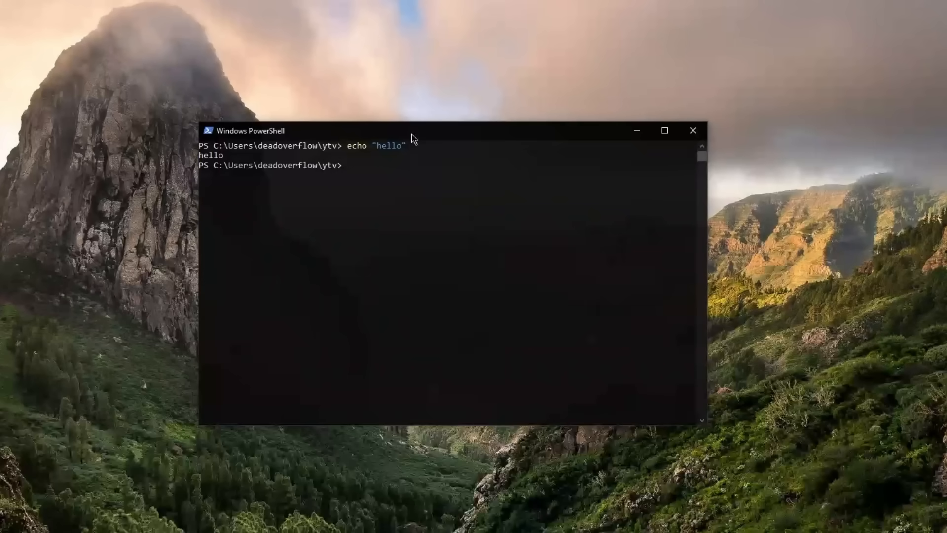
pyautogui.click(447, 185)
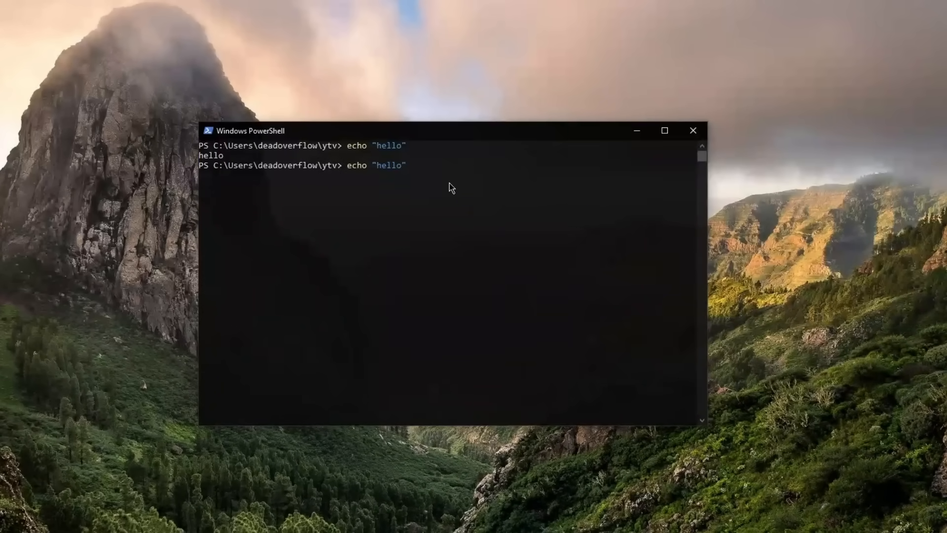
pyautogui.write('> "')
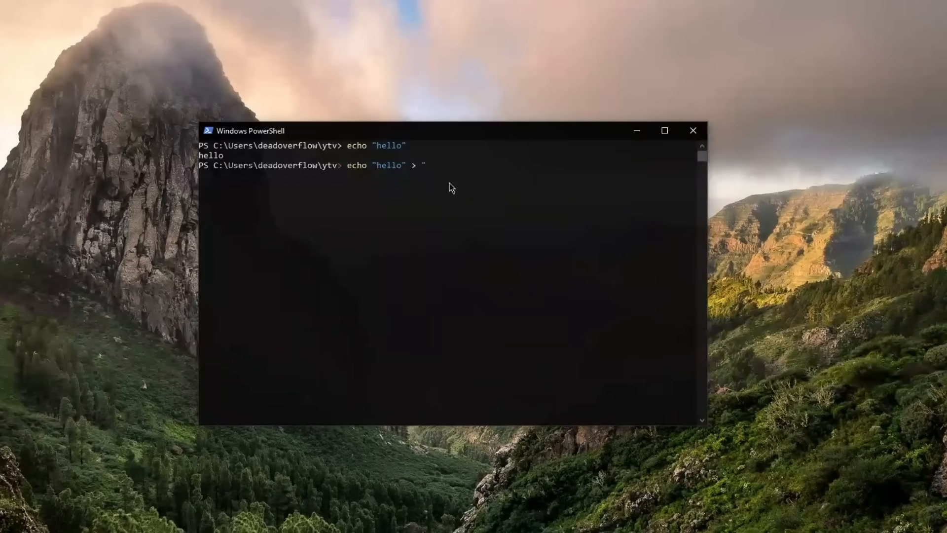
pyautogui.write('hello')
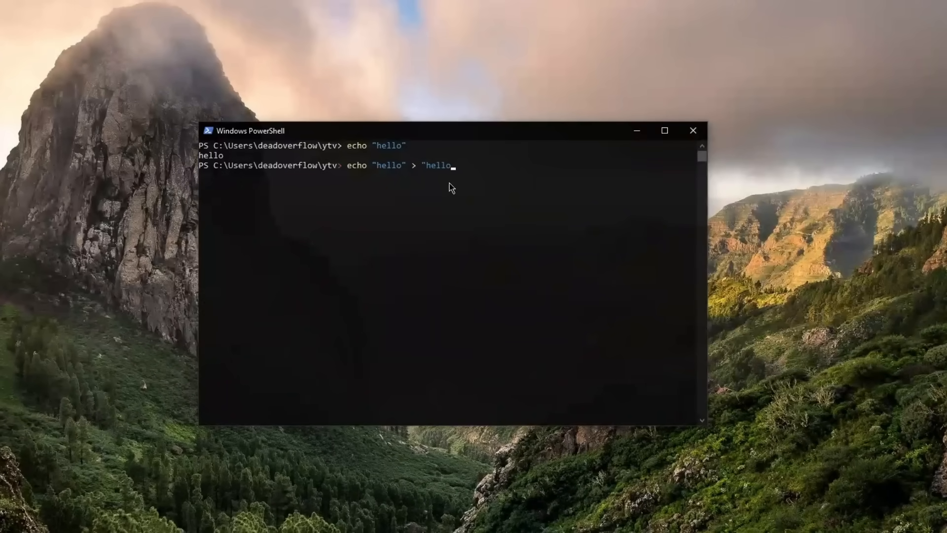
pyautogui.press('Return')
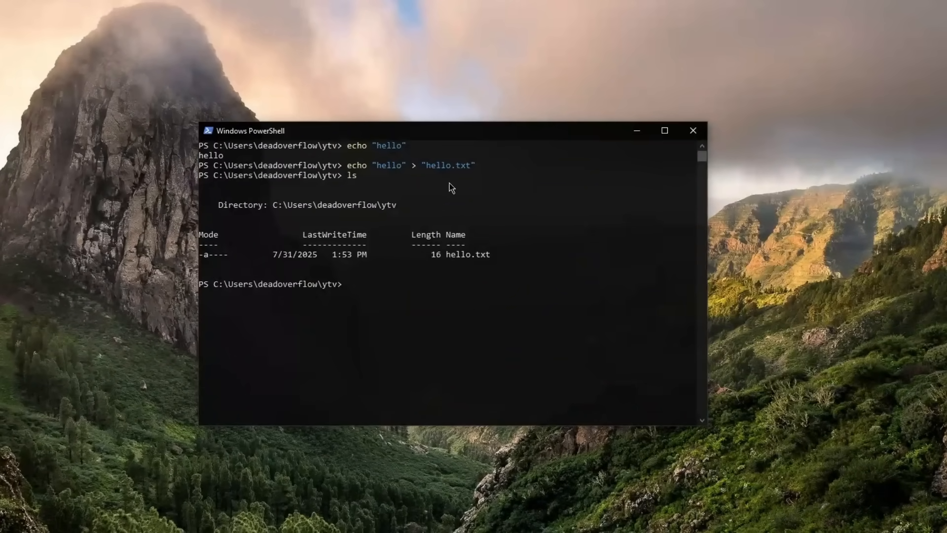
# Display the contents of hello.txt with the type command
pyautogui.click(489, 275)
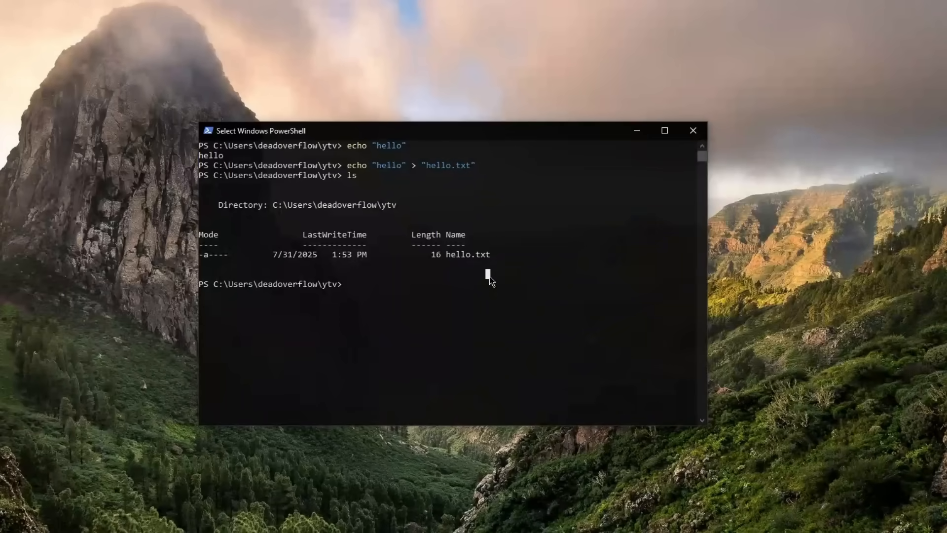
pyautogui.write('type')
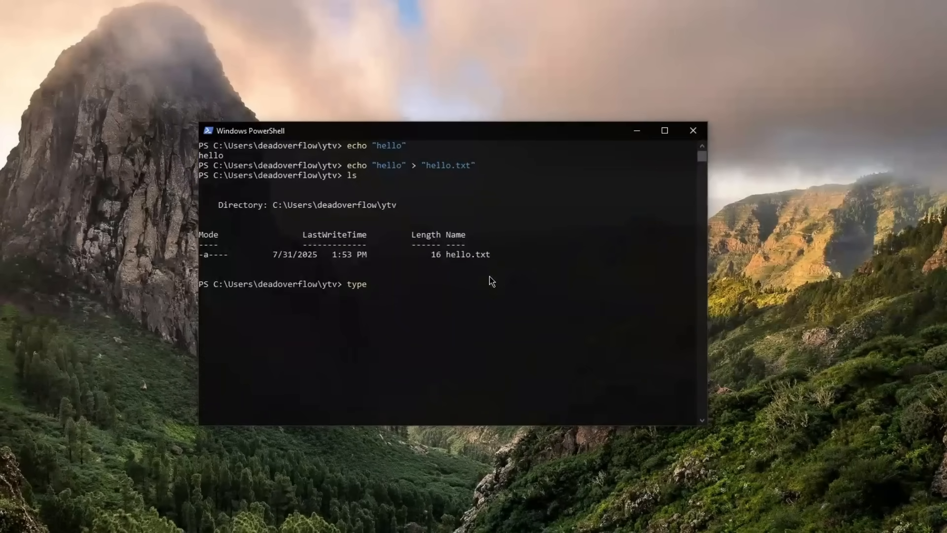
pyautogui.press('Return')
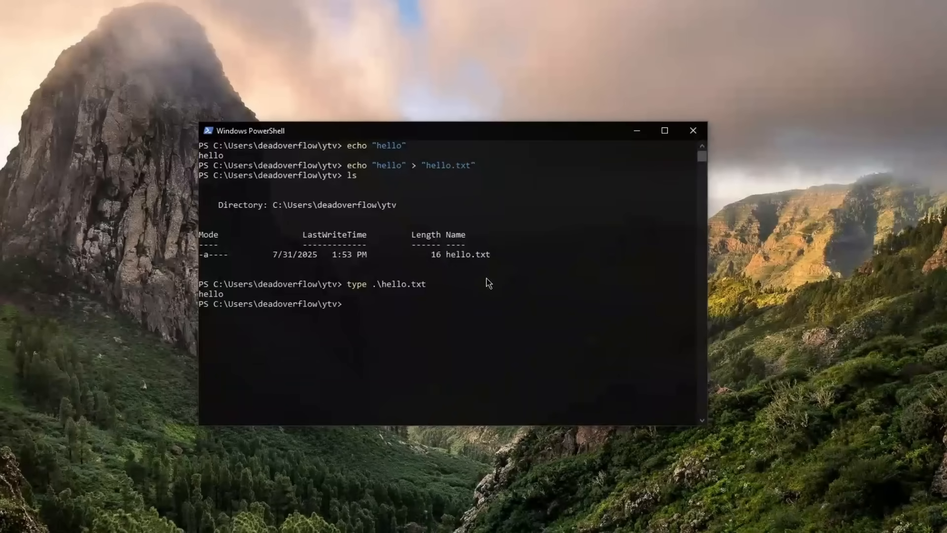
pyautogui.doubleClick(210, 294)
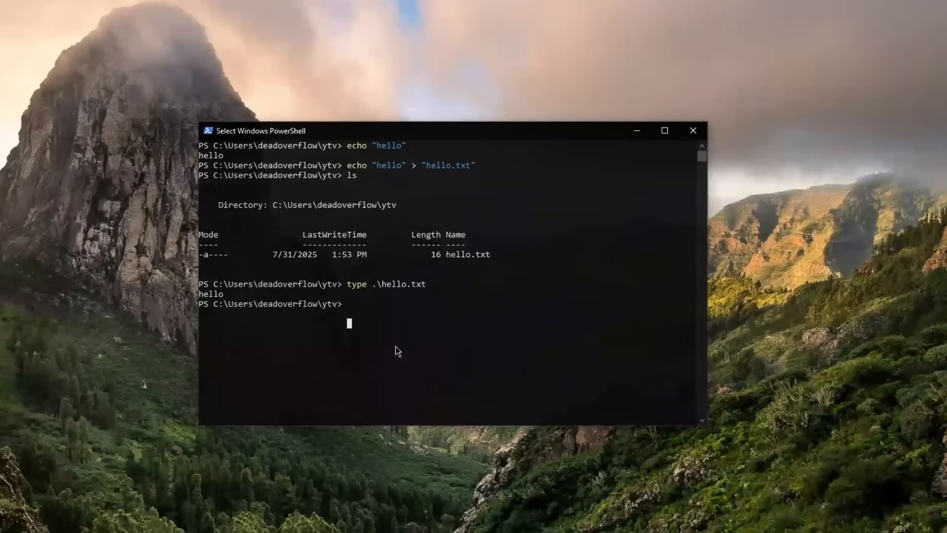
# Attempt echo "hello" redirection, then enter echo "hello" > "con.txt" at the prompt
pyautogui.write('echo "hello" > "hello.txt"')
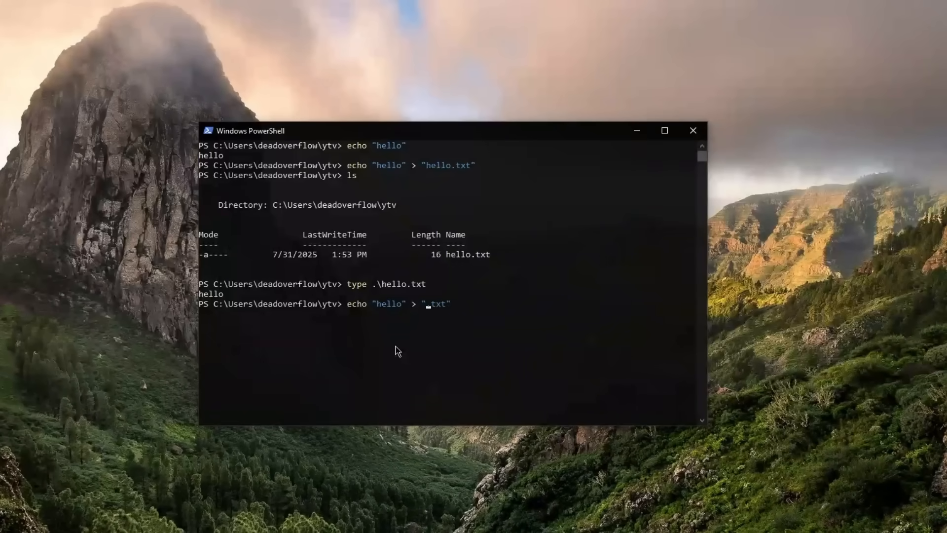
pyautogui.press('Return')
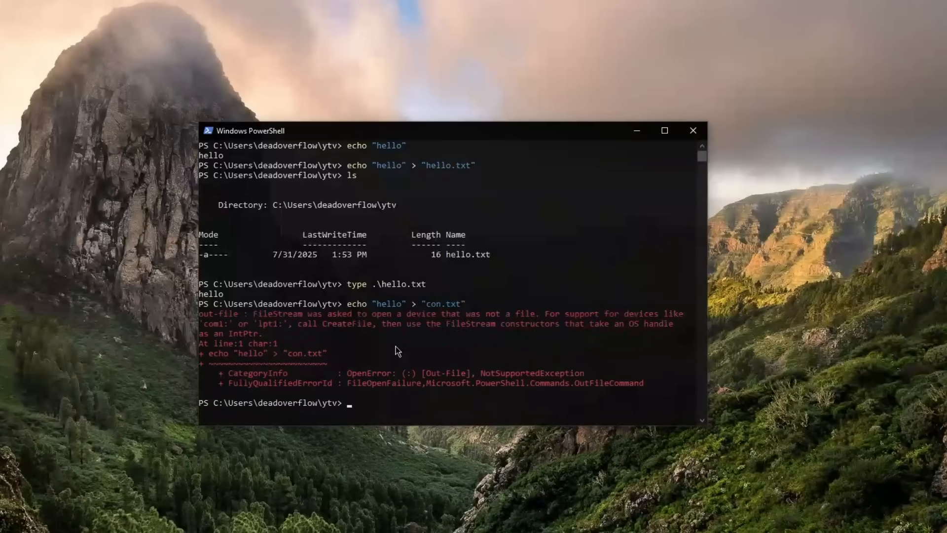
pyautogui.click(339, 313)
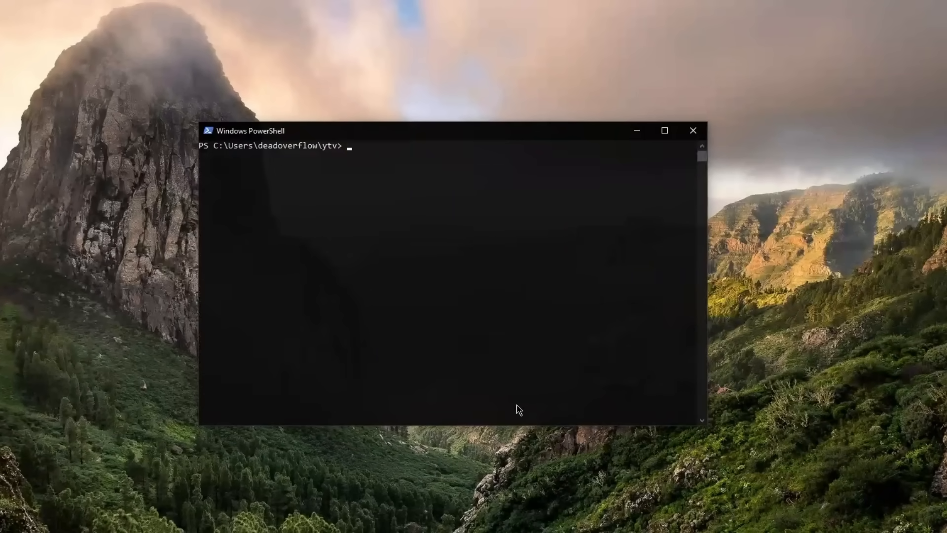
pyautogui.write('echo "hello" > "con.txt"')
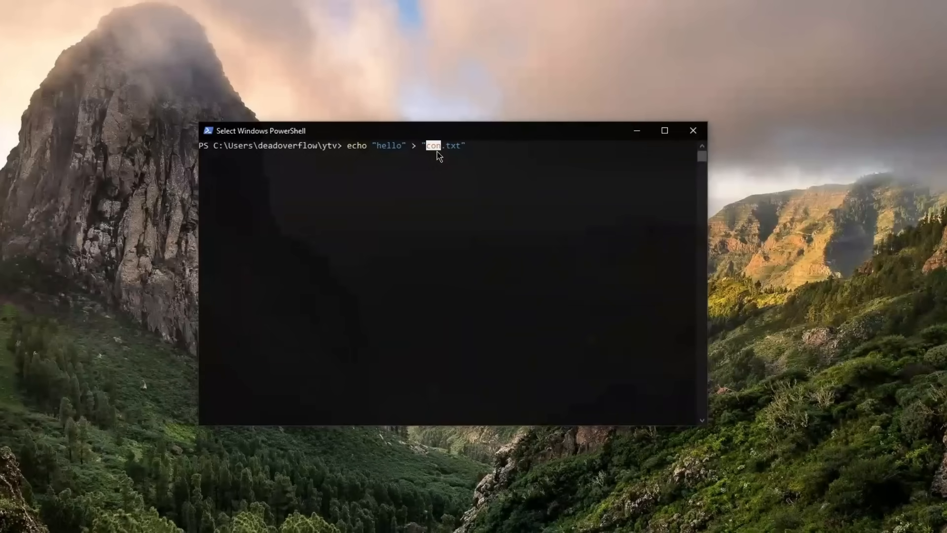
pyautogui.moveTo(457, 175)
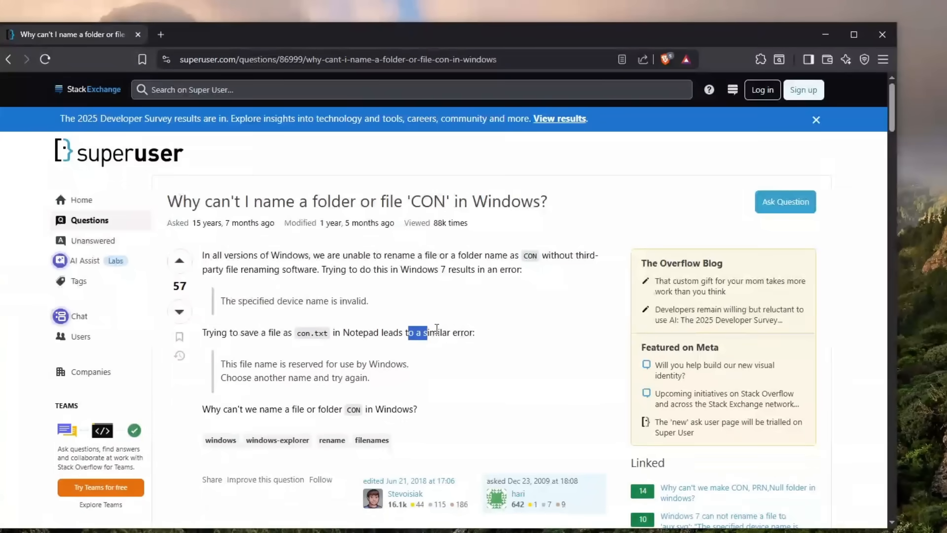
# Scroll the Super User thread on the reserved CON device name, then minimize the browser
pyautogui.scroll(-3)
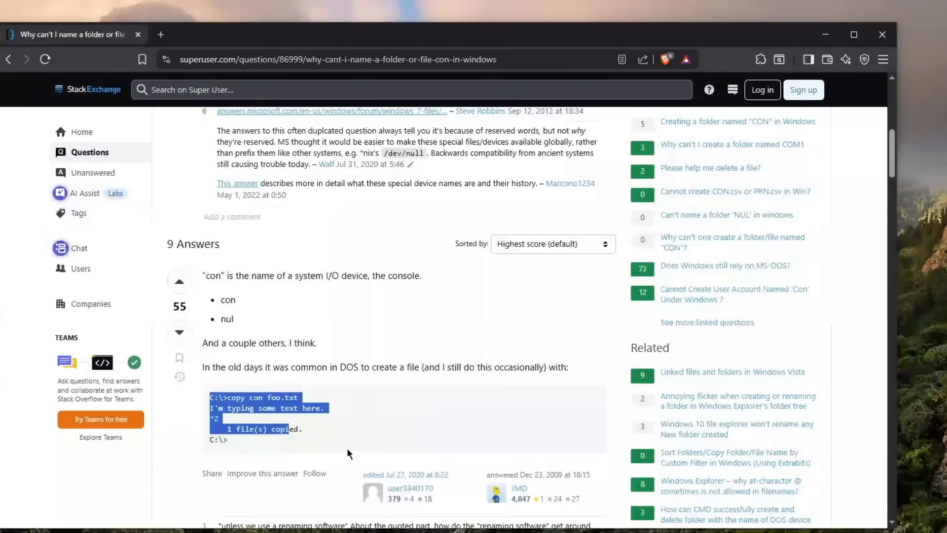
pyautogui.scroll(3)
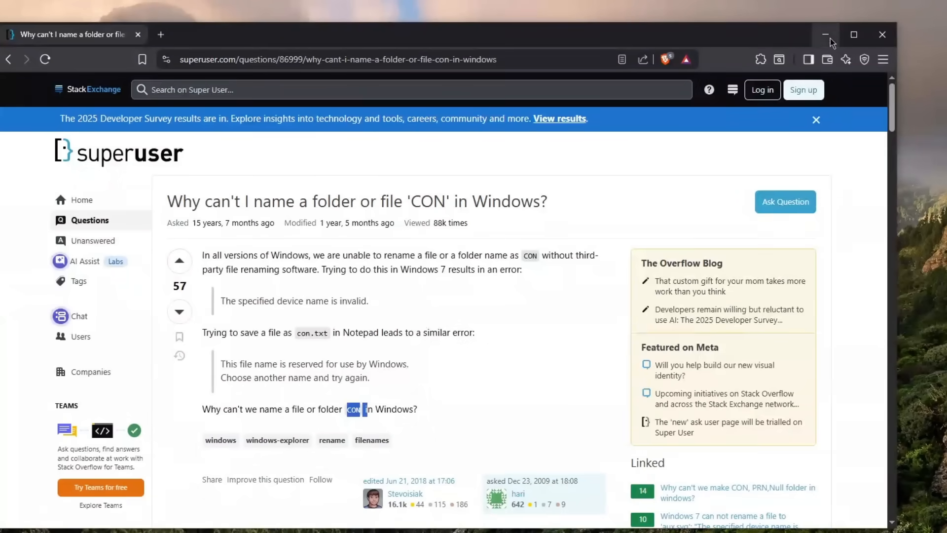
pyautogui.click(826, 35)
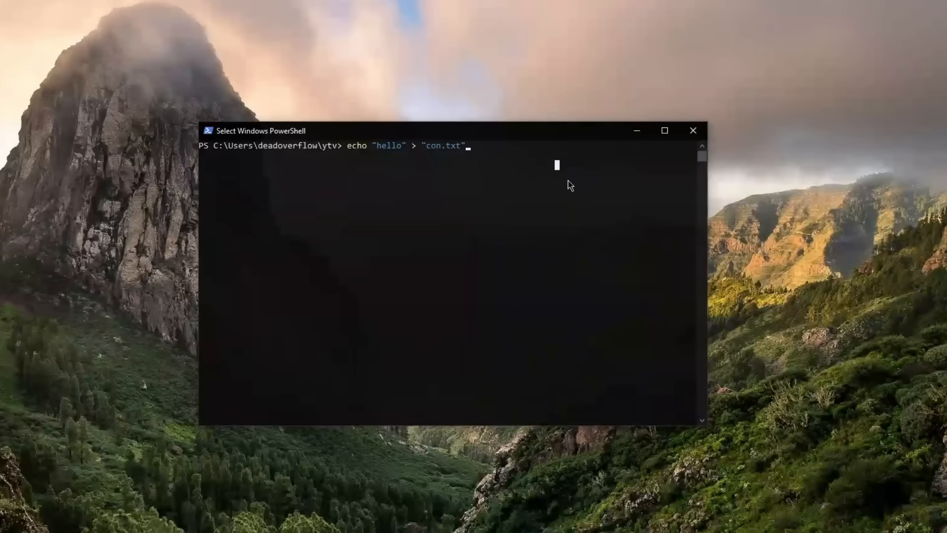
# Write hello into home.txt via the full path c:/Users/deadoverflow/ytv
pyautogui.press('Return')
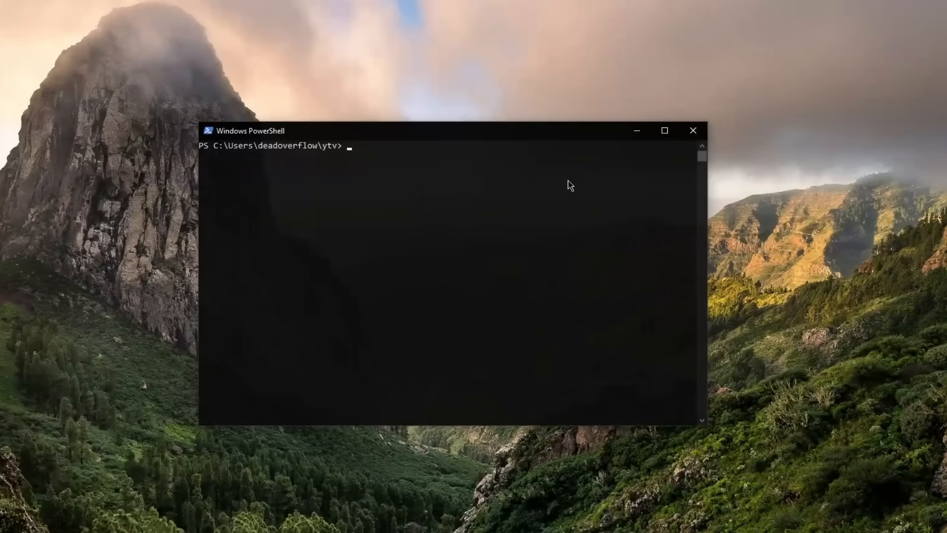
pyautogui.write('e')
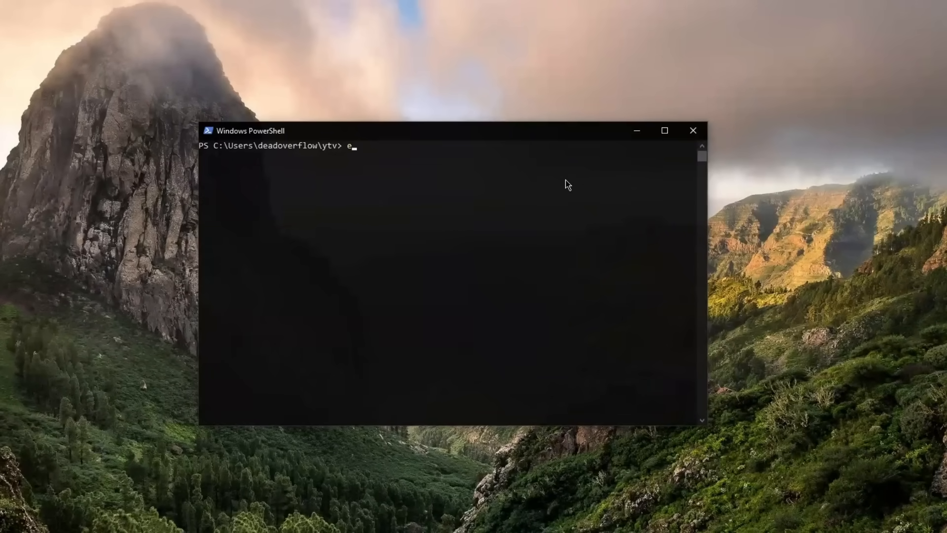
pyautogui.write('cho "')
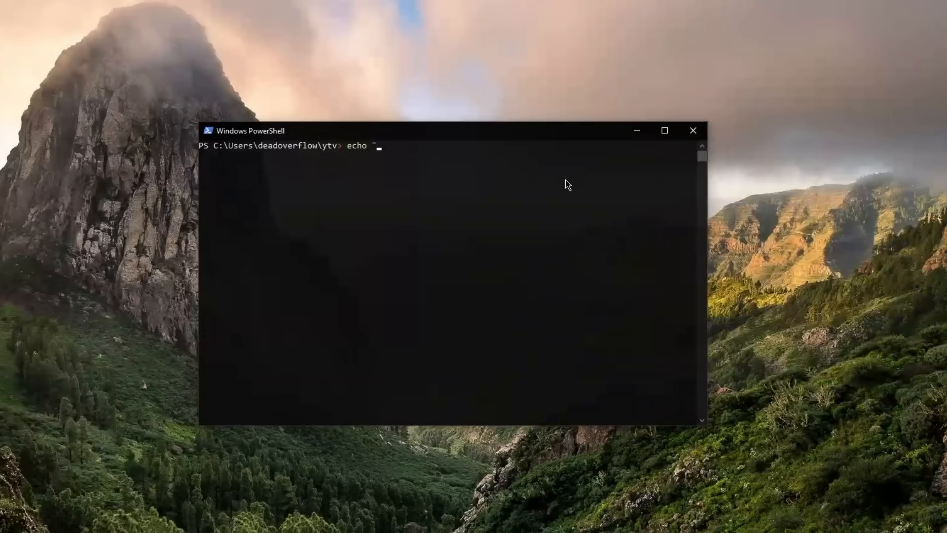
pyautogui.write('hello')
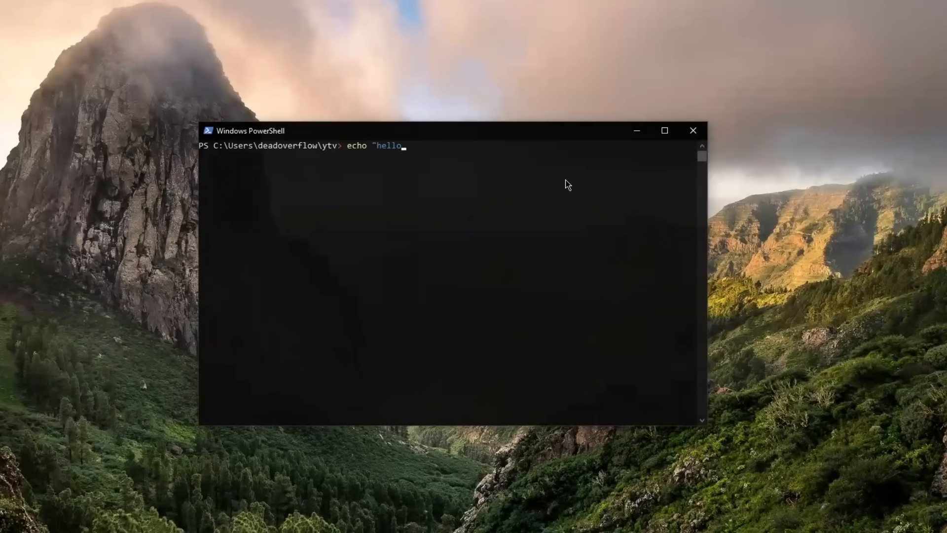
pyautogui.write('"')
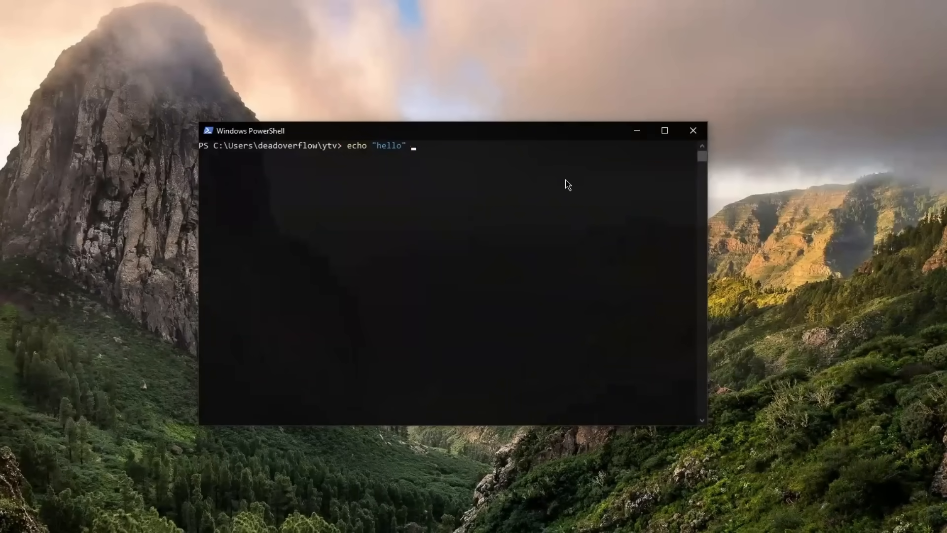
pyautogui.write('>')
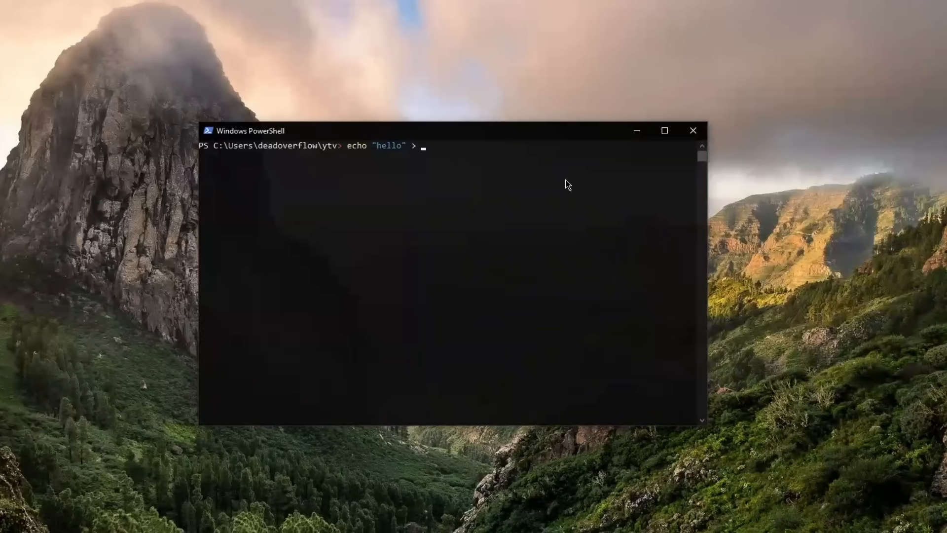
pyautogui.write('""')
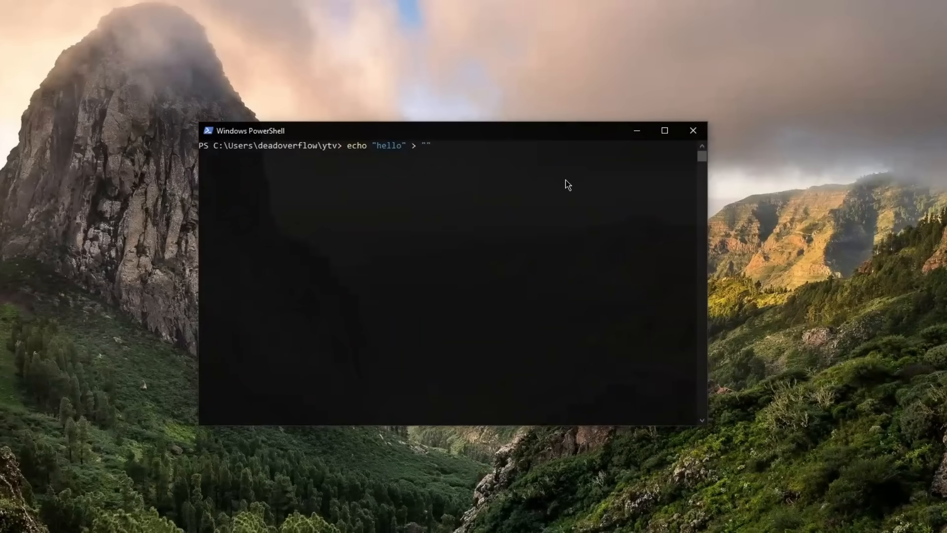
pyautogui.write('c')
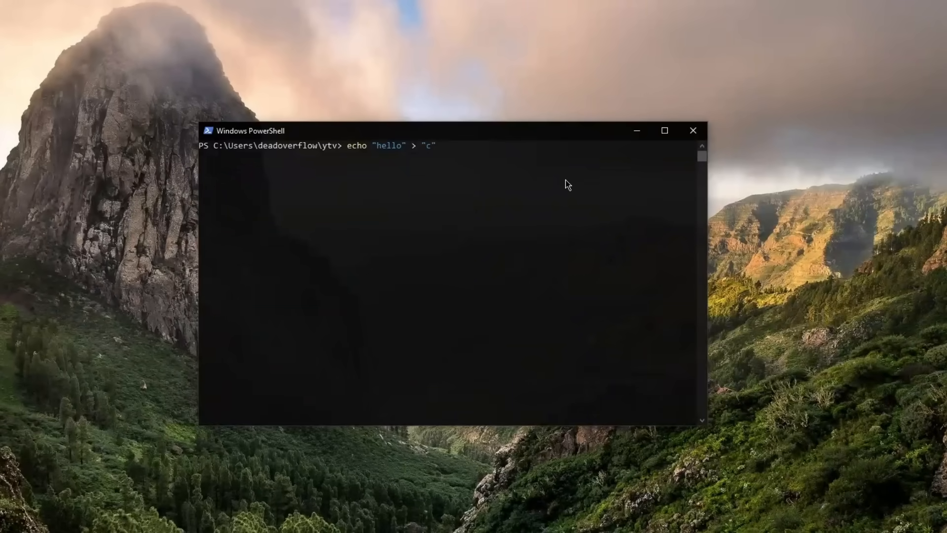
pyautogui.write(':/')
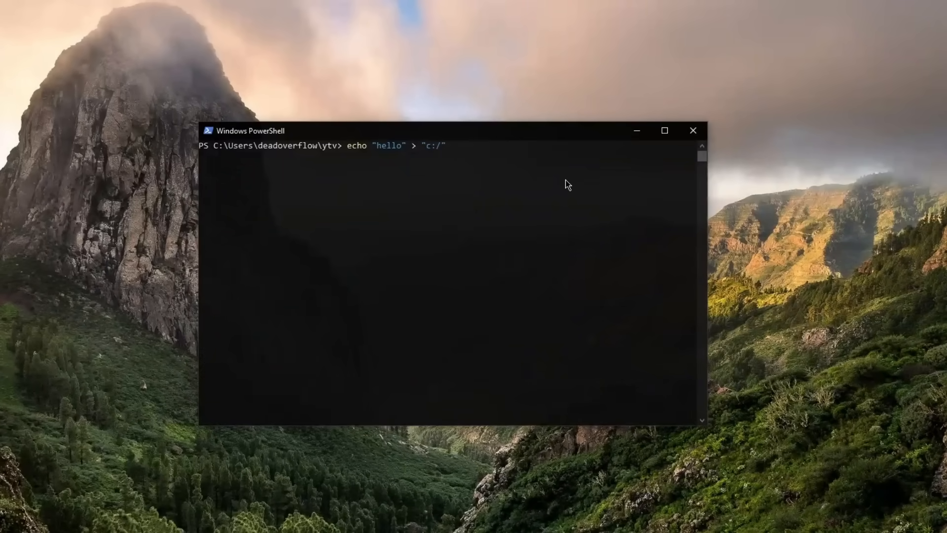
pyautogui.write('Users/d')
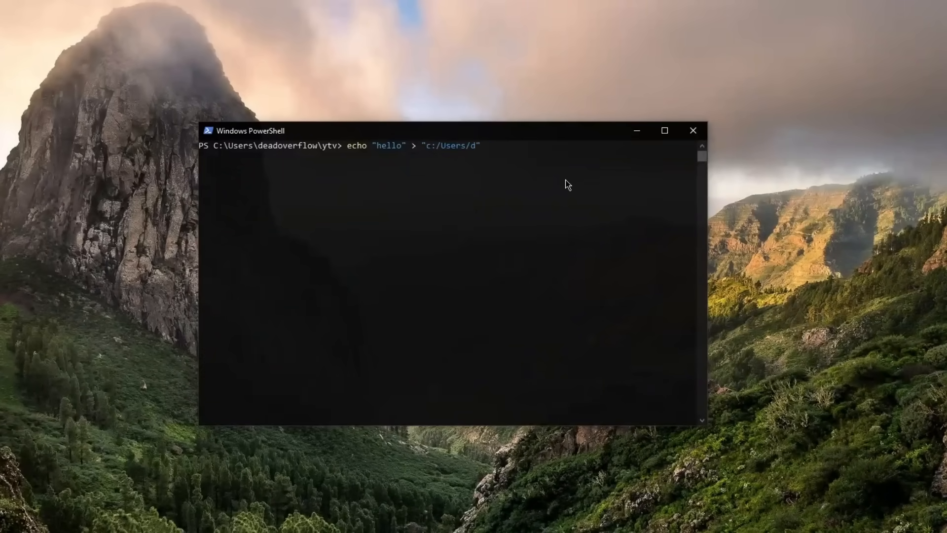
pyautogui.write('eadoverflow/')
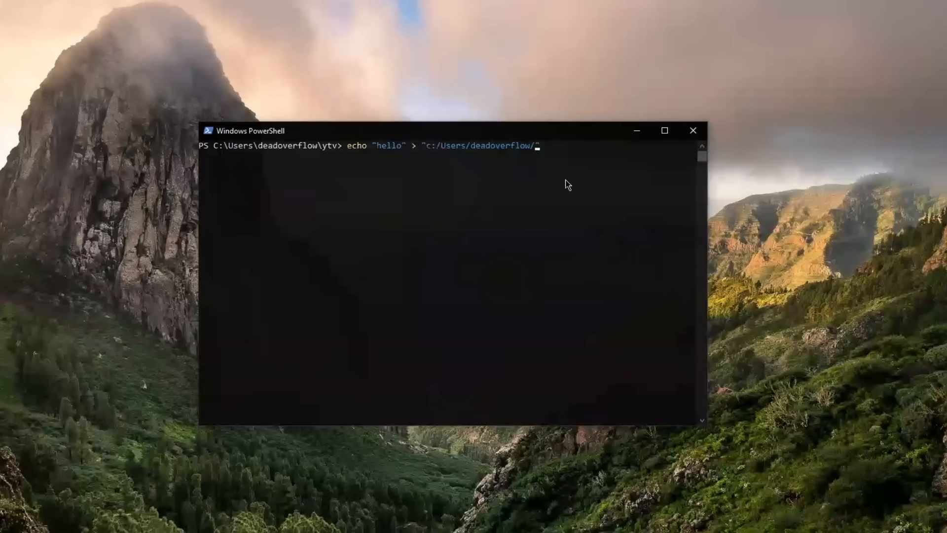
pyautogui.write('ytv')
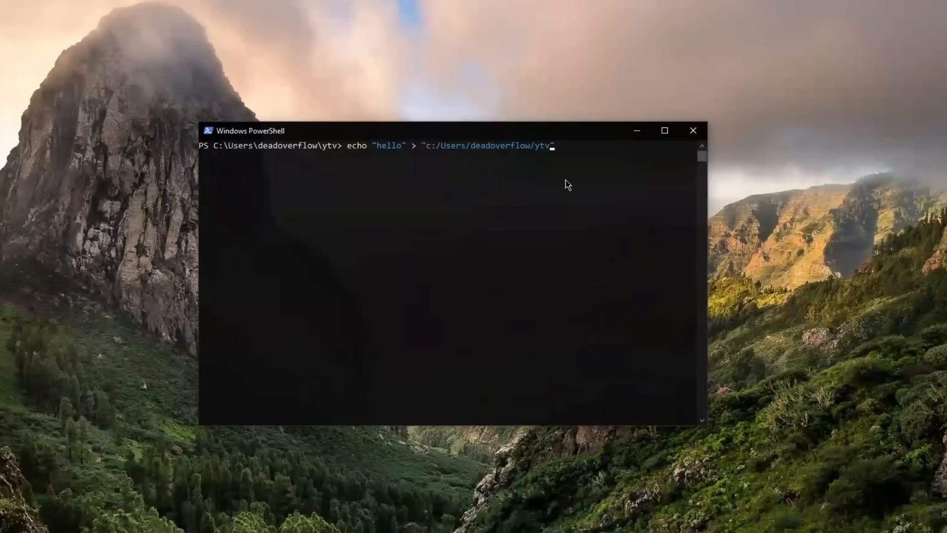
pyautogui.write('/home.h')
pyautogui.write('ls')
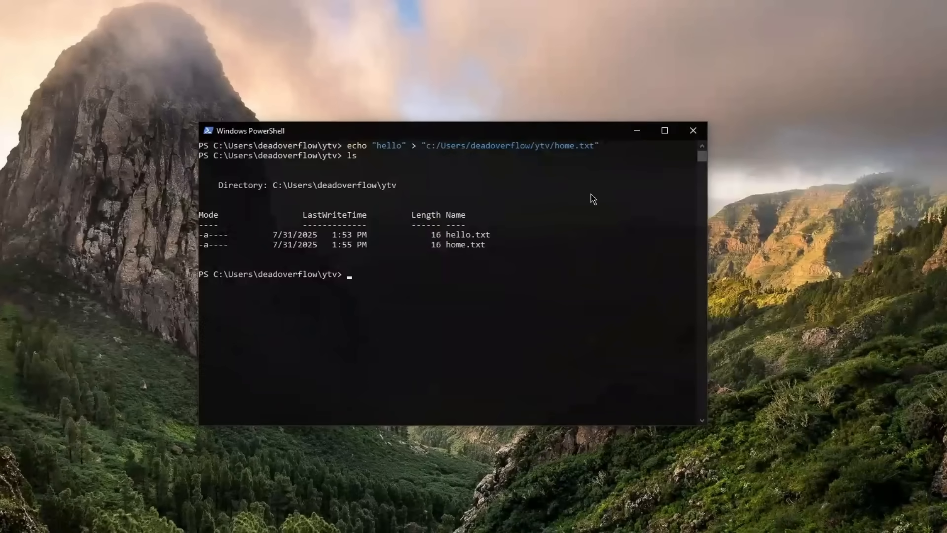
# Recall the full-path con.txt write, watch it fail, and type clear
pyautogui.click(477, 255)
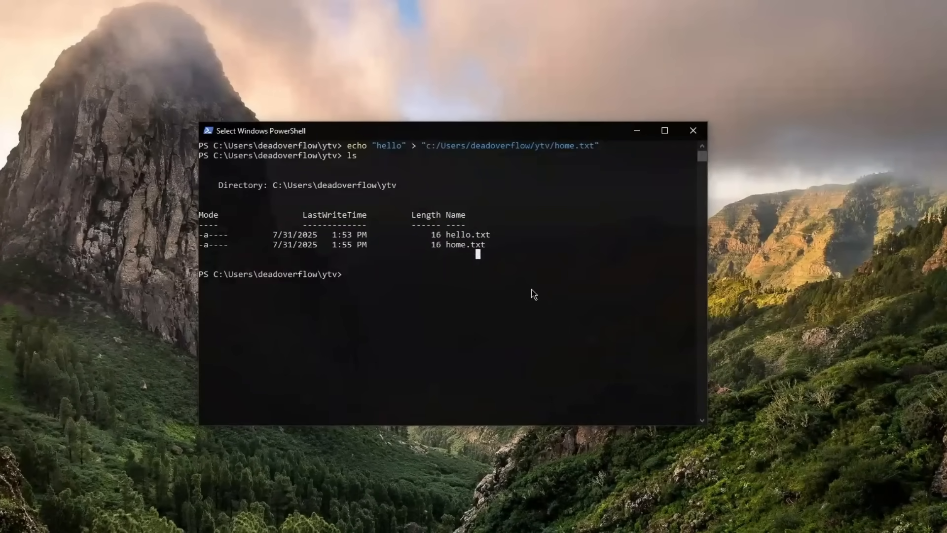
pyautogui.press('Up')
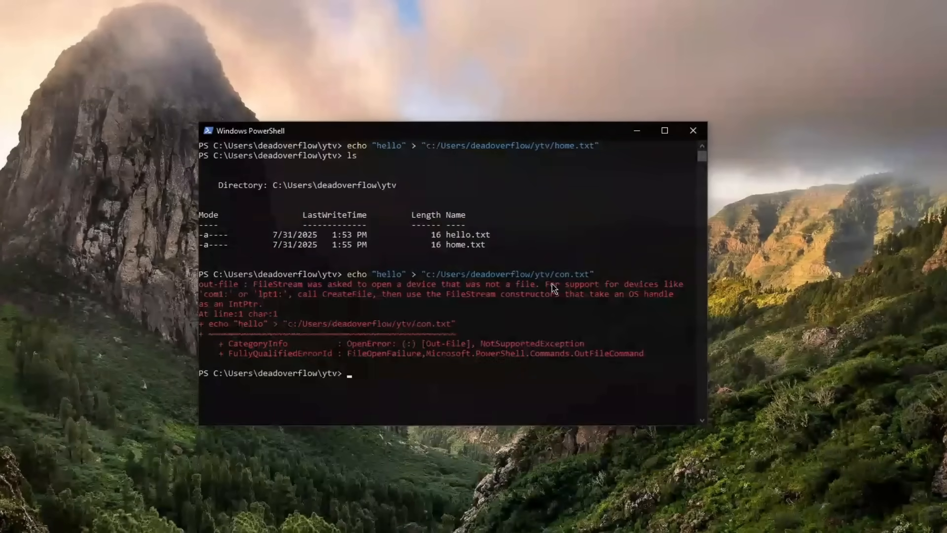
pyautogui.write('clear')
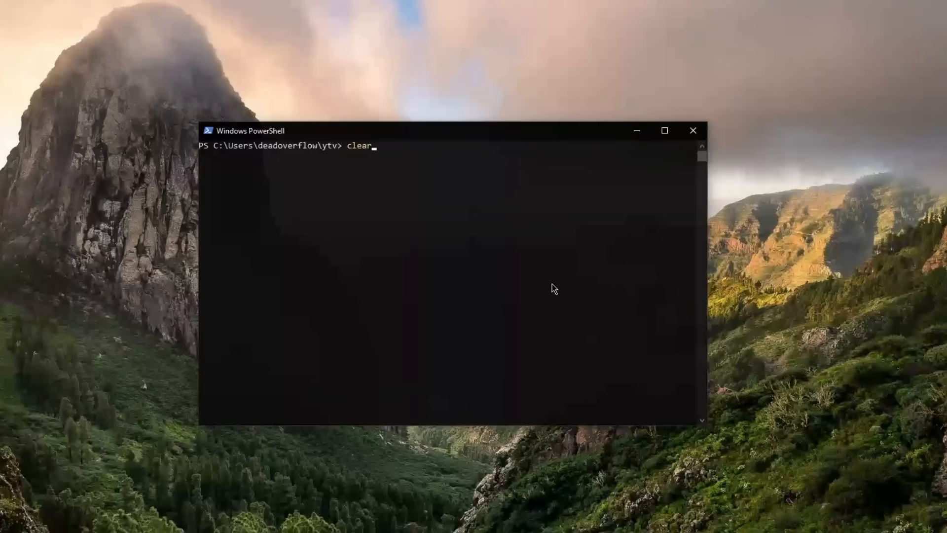
# Create con.txt in ytv through the \\.\ device-path prefix and list the folder with ls
pyautogui.write('echo "hello" > "c:/Users/deadoverflow/ytv/con.txt"')
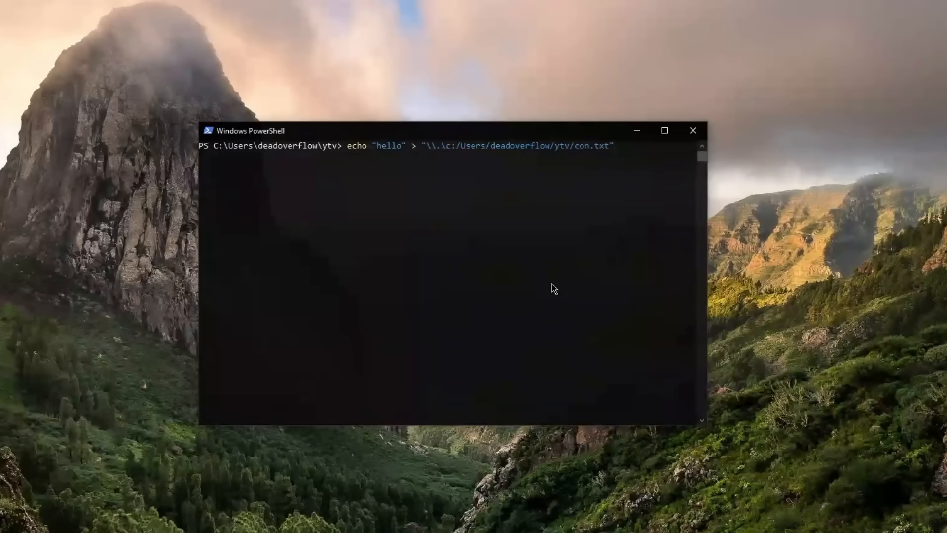
pyautogui.press('Return')
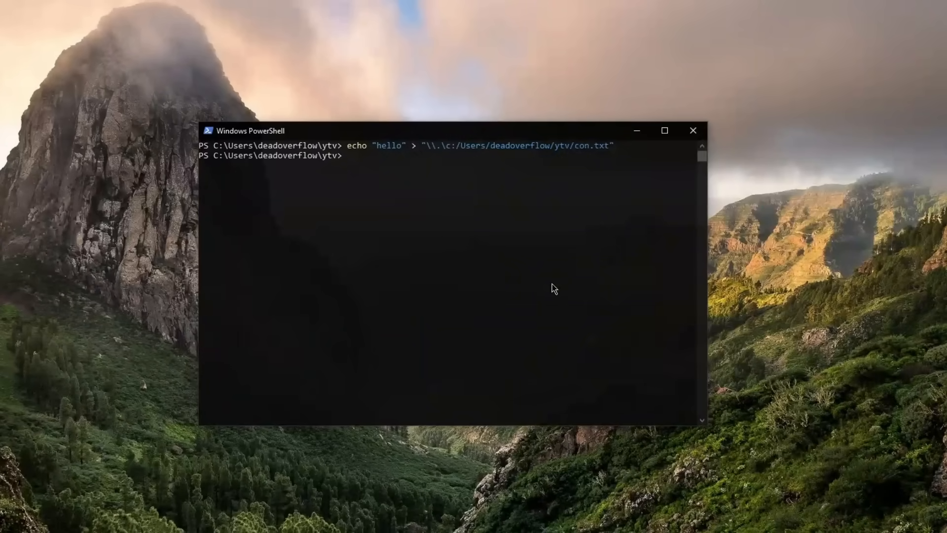
pyautogui.write('ls')
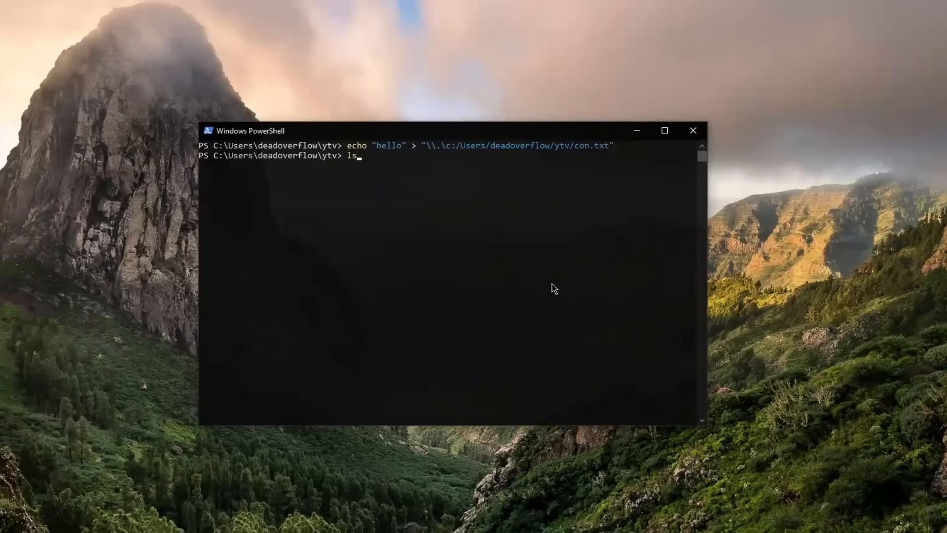
pyautogui.press('Return')
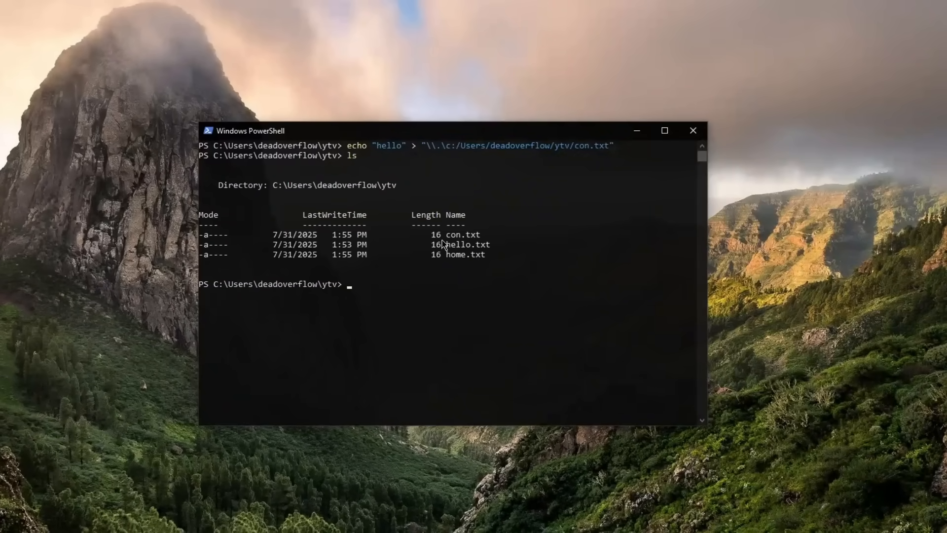
pyautogui.doubleClick(462, 234)
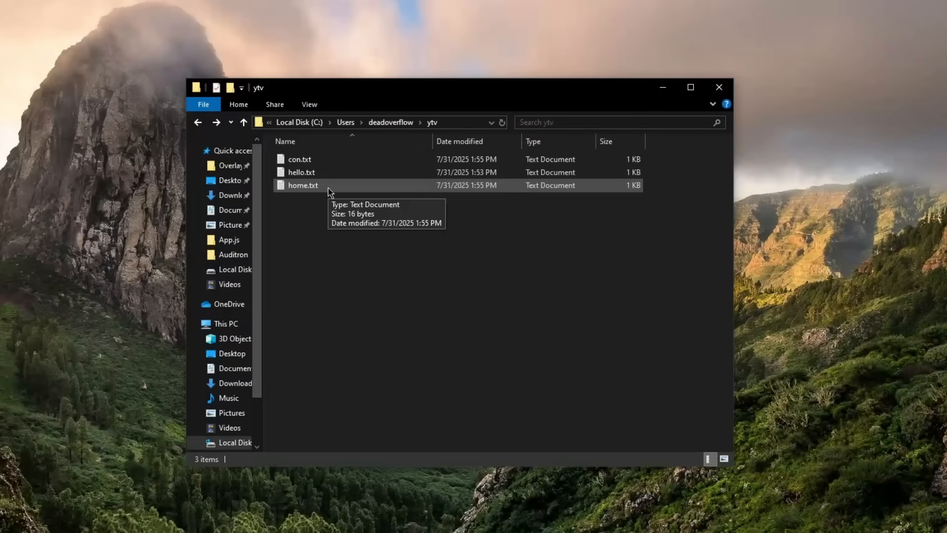
pyautogui.moveTo(338, 159)
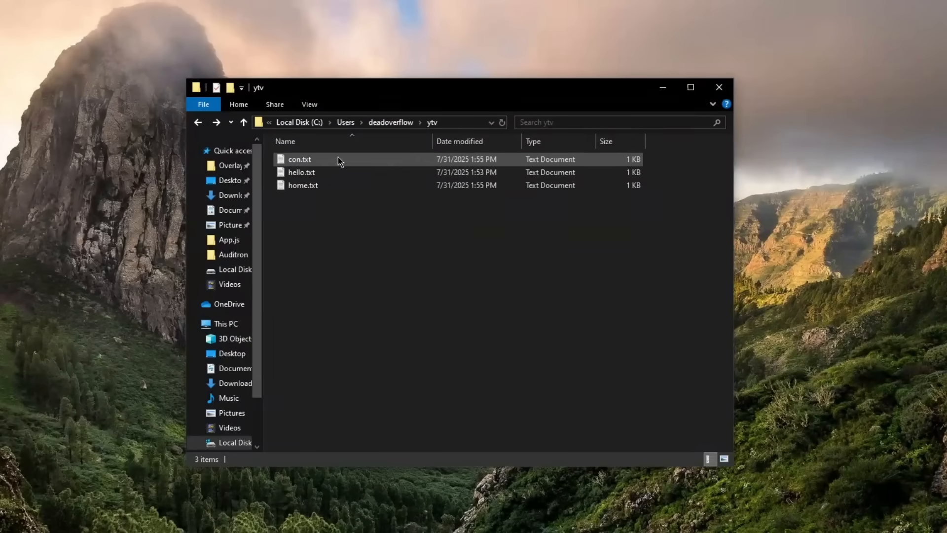
# View and close hello.txt, then try opening and renaming con.txt, which fails
pyautogui.doubleClick(302, 185)
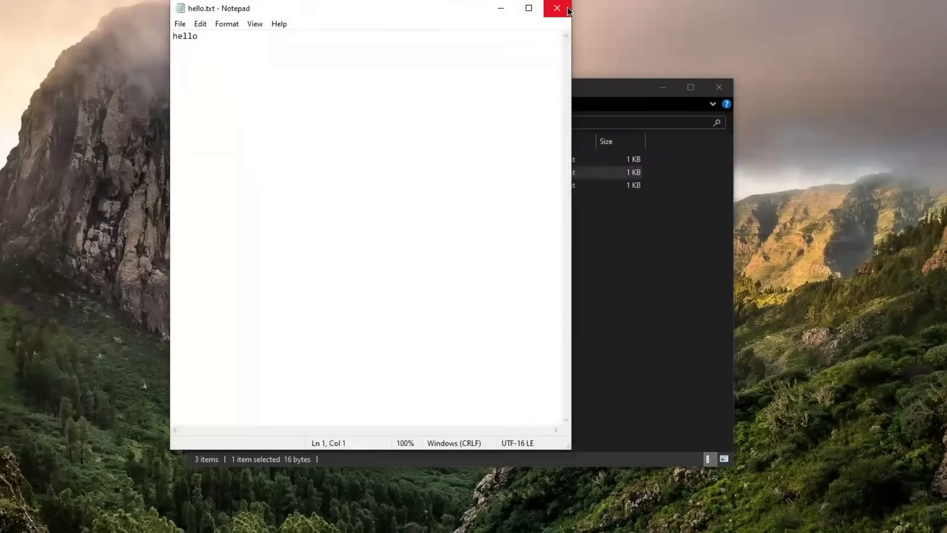
pyautogui.click(556, 8)
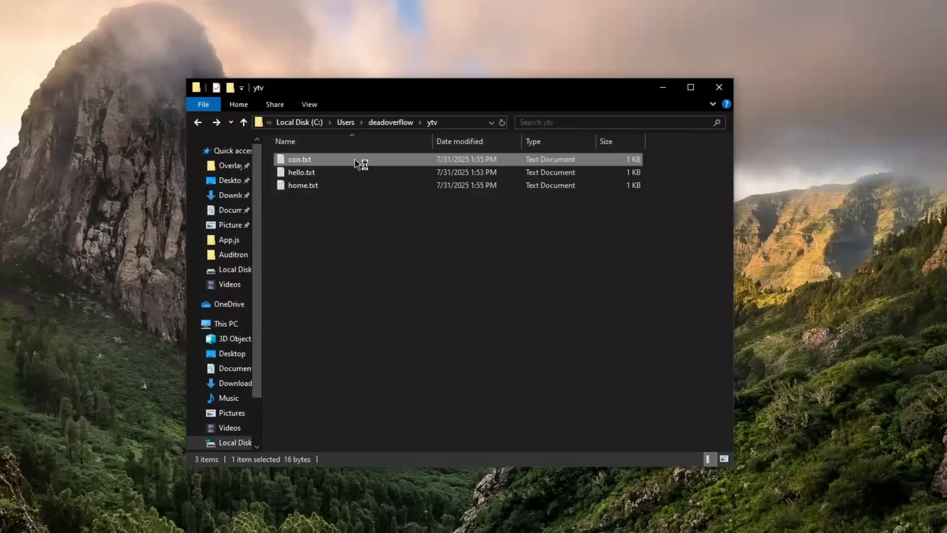
pyautogui.doubleClick(300, 159)
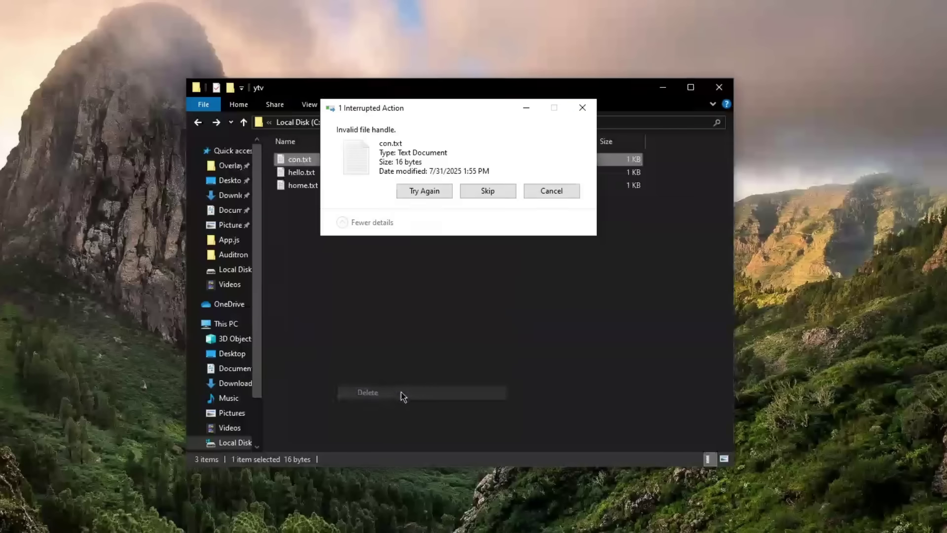
pyautogui.rightClick(299, 159)
pyautogui.write('re')
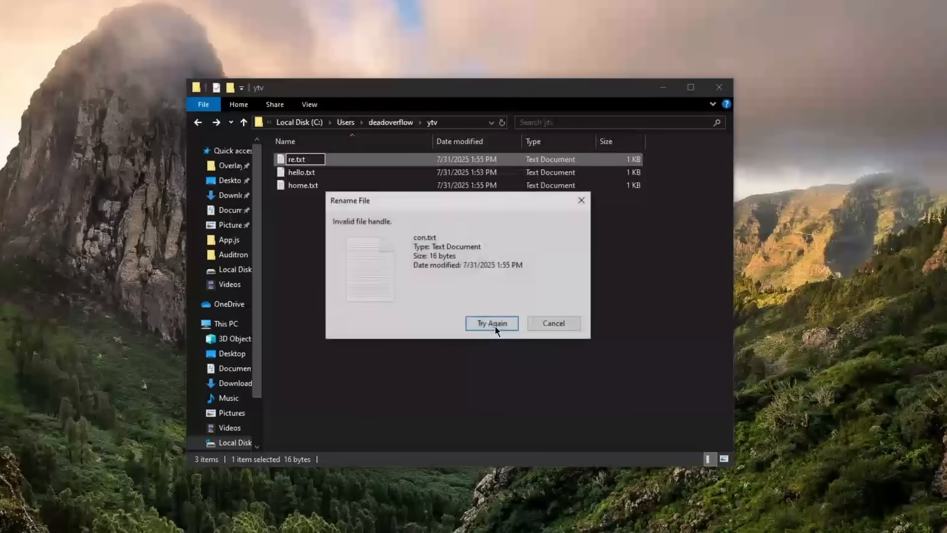
pyautogui.click(492, 323)
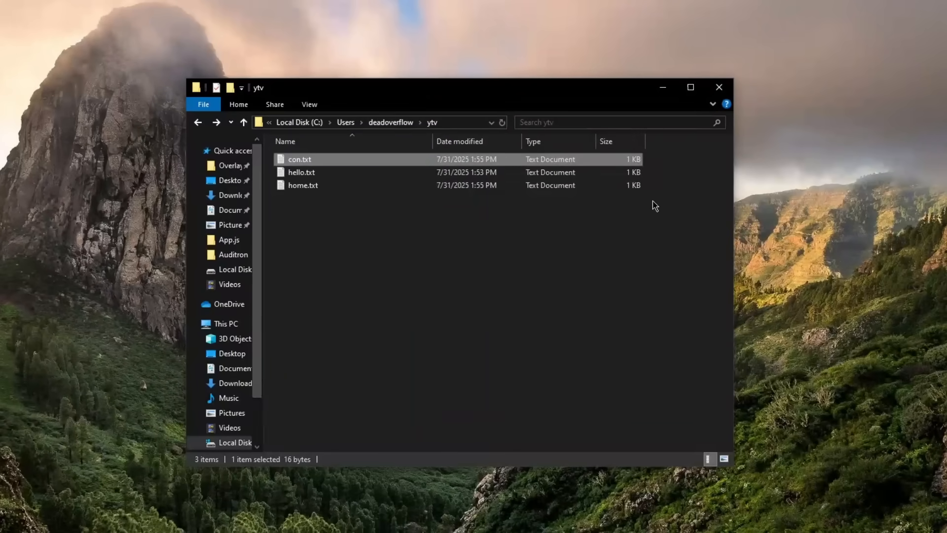
pyautogui.moveTo(693, 301)
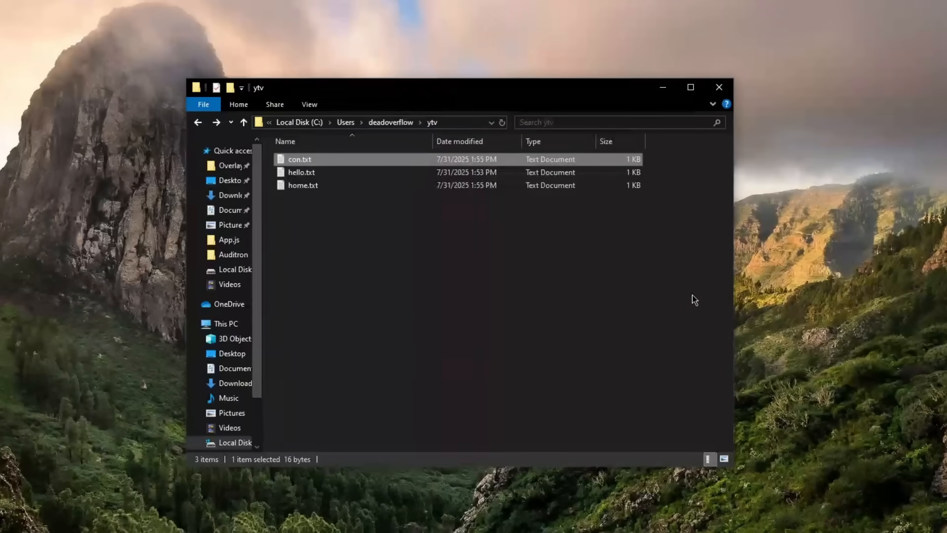
pyautogui.moveTo(675, 79)
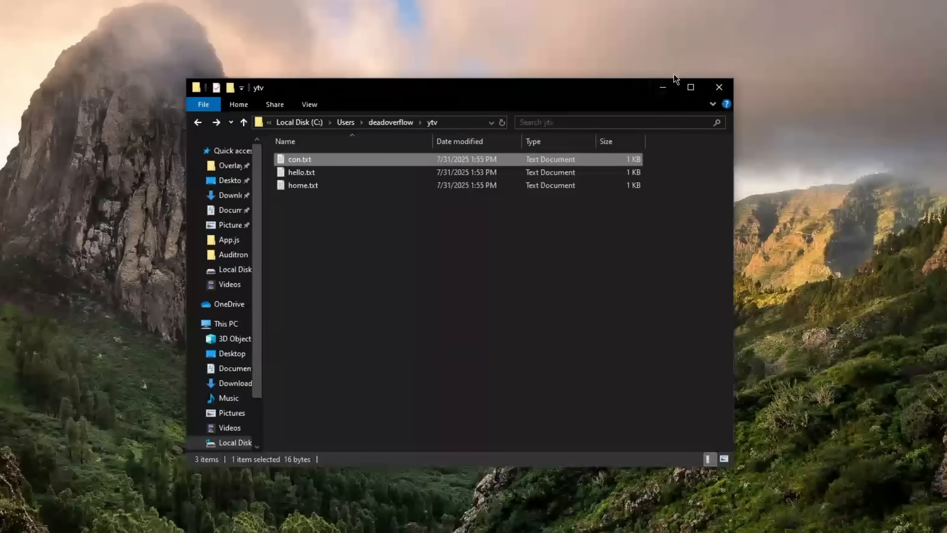
pyautogui.moveTo(662, 90)
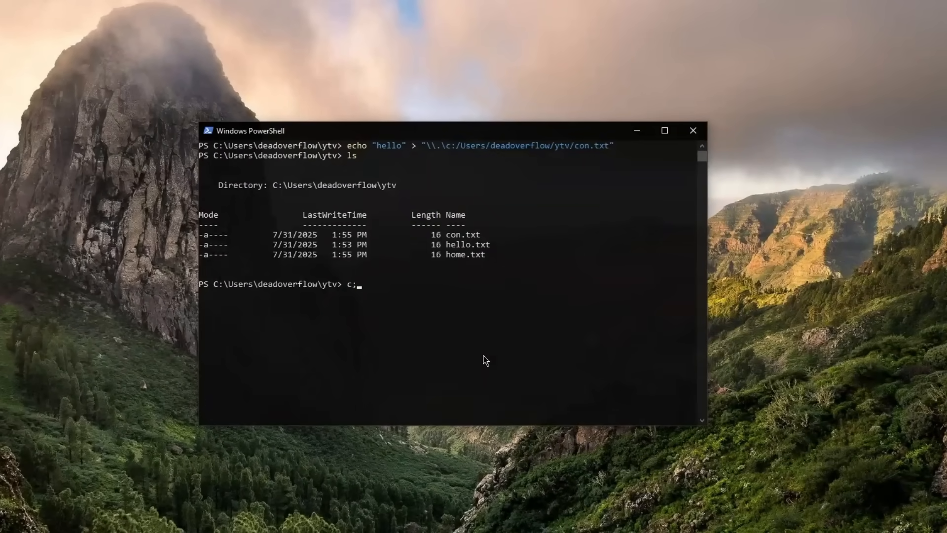
# Clear the console, delete hello.txt and home.txt, and attempt del con.txt
pyautogui.press('Return')
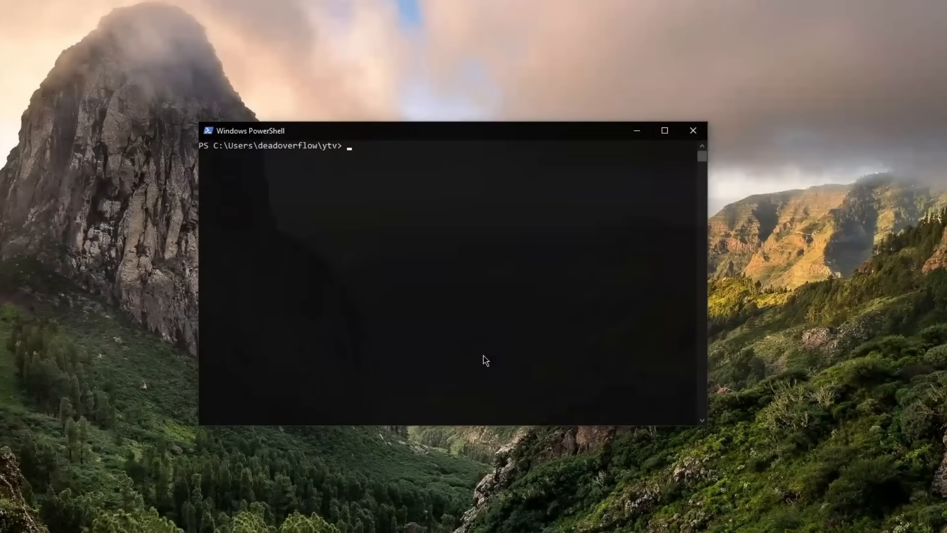
pyautogui.write('del')
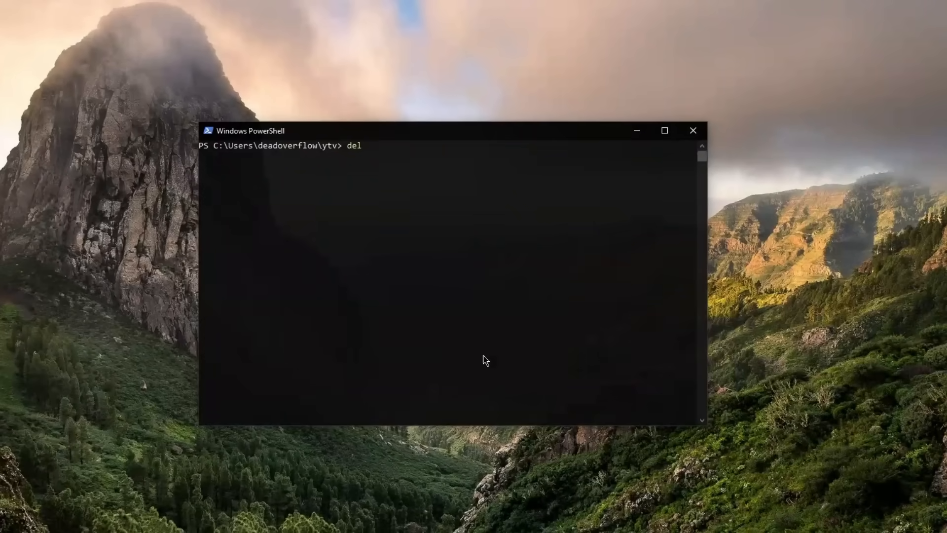
pyautogui.write('.\\hello.txt')
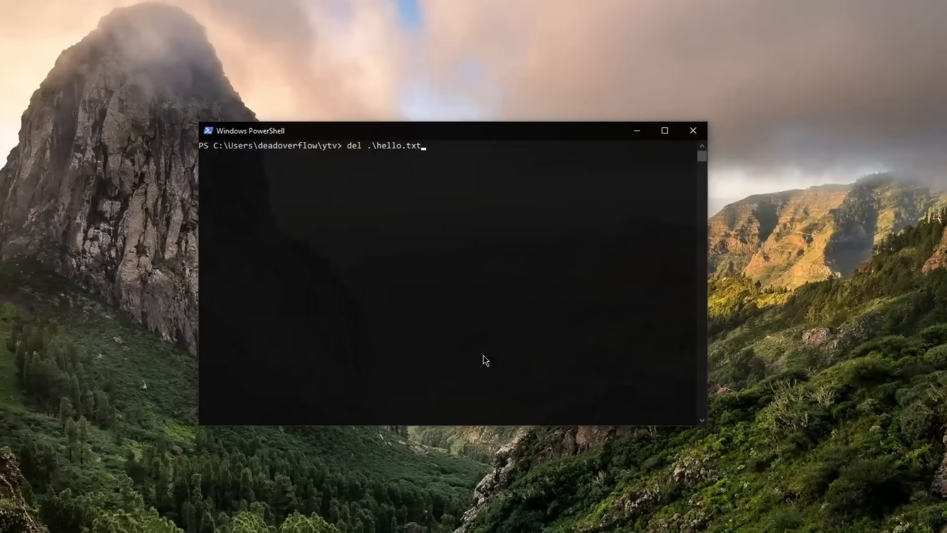
pyautogui.press('Return')
pyautogui.write('ls')
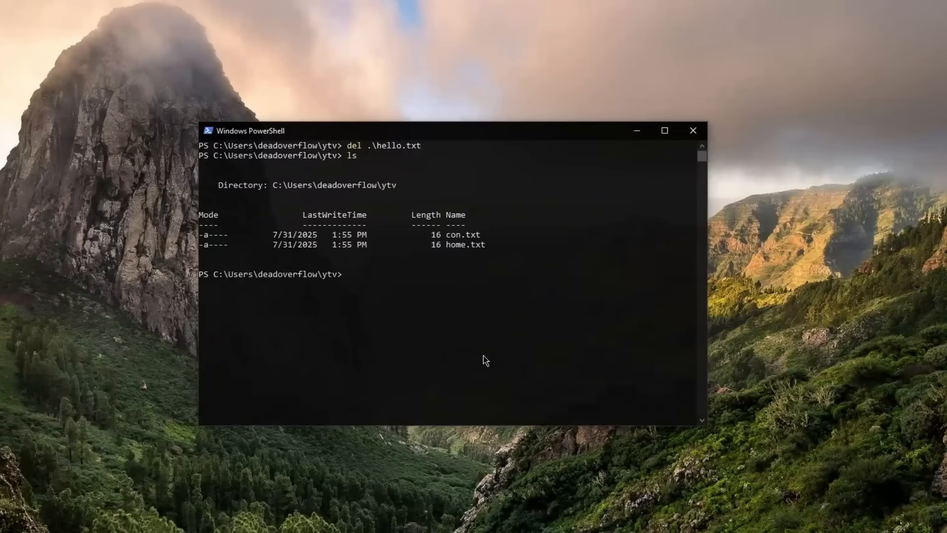
pyautogui.write('del h')
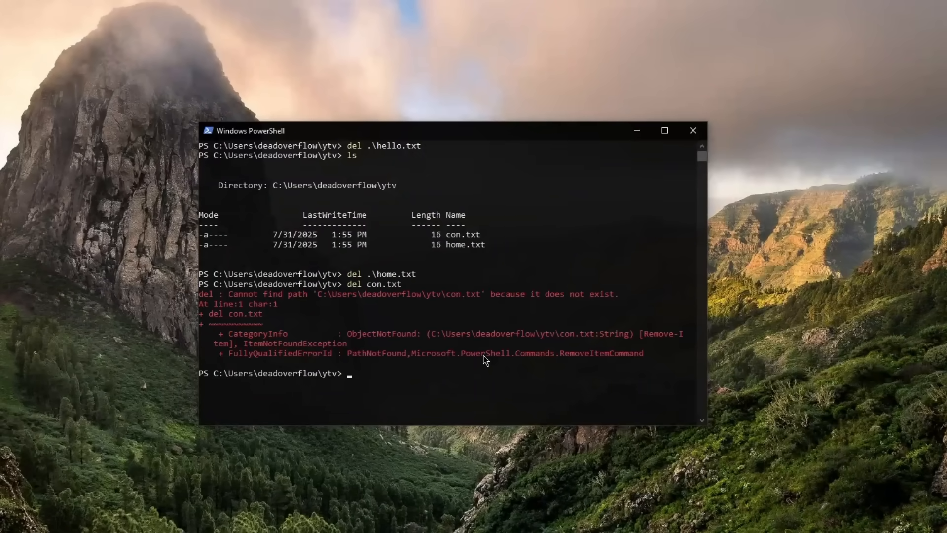
pyautogui.write('del con.txt')
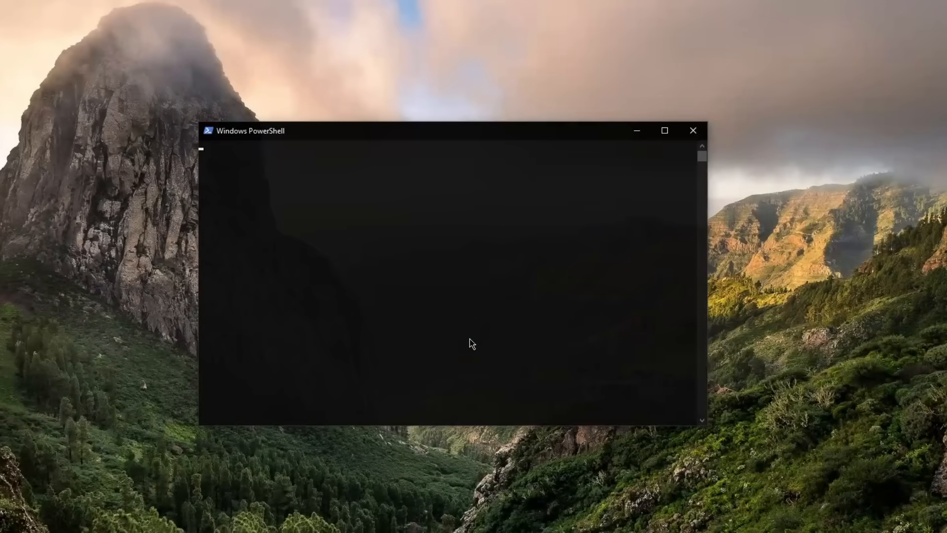
# Attempt deleting c:/Users/deadoverflow/ytv/con.txt by full path, then clear and launch Python
pyautogui.write('del "')
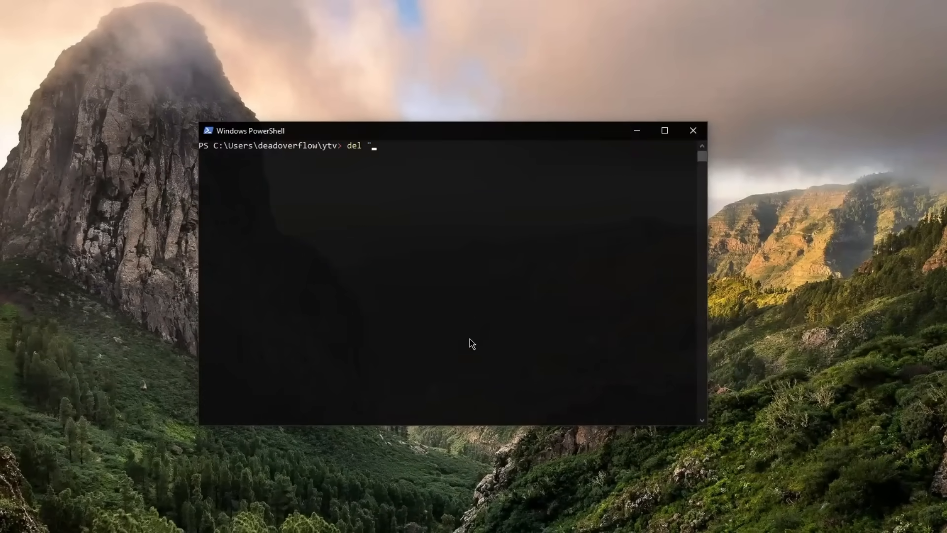
pyautogui.write('"')
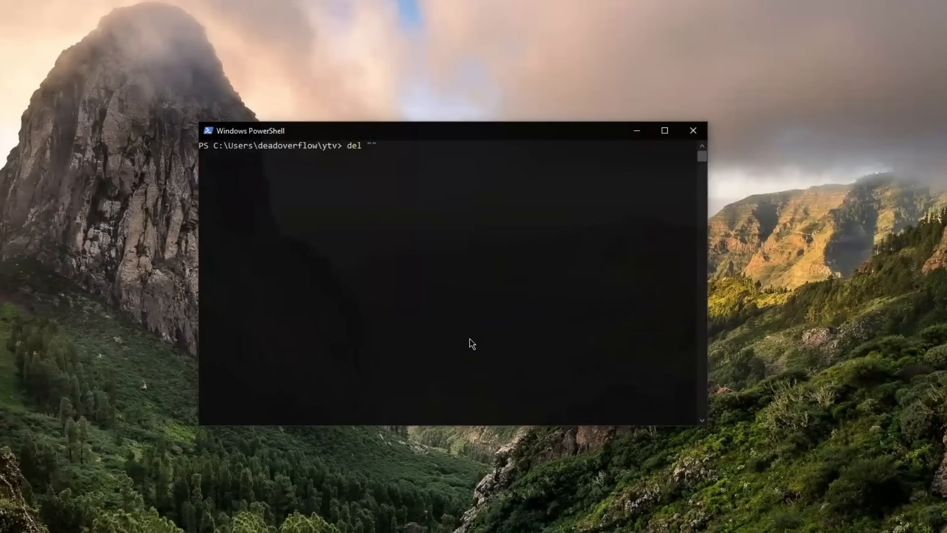
pyautogui.write('c:/U')
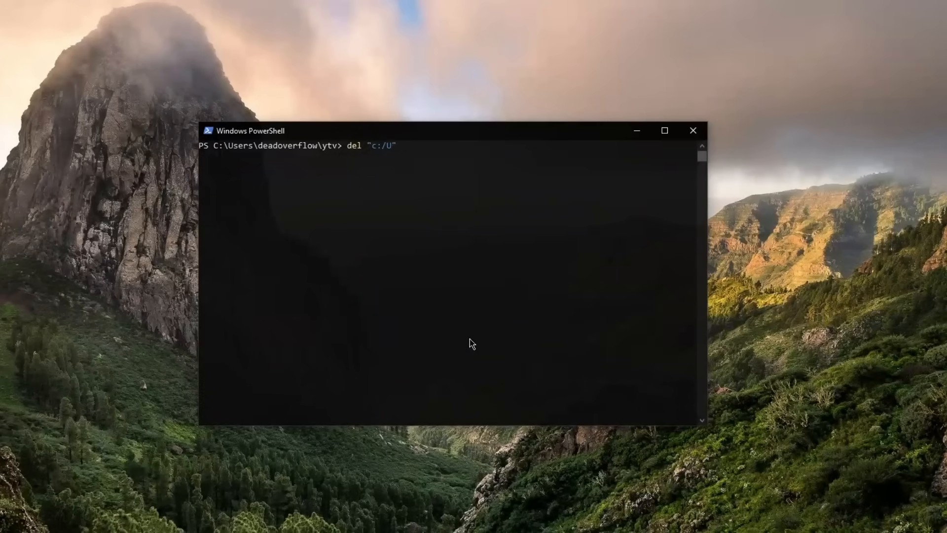
pyautogui.write('sers/deadoverflow')
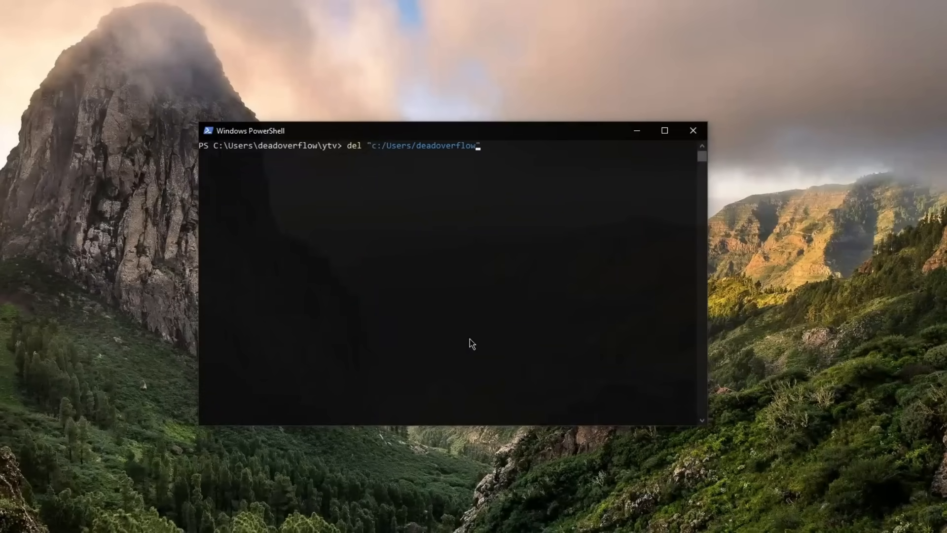
pyautogui.write('/ytv"')
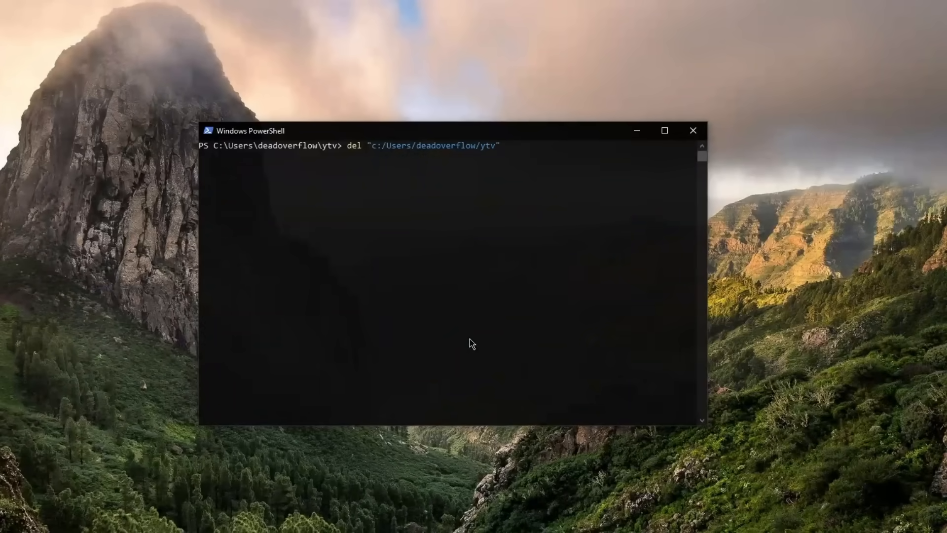
pyautogui.write('/con.txt')
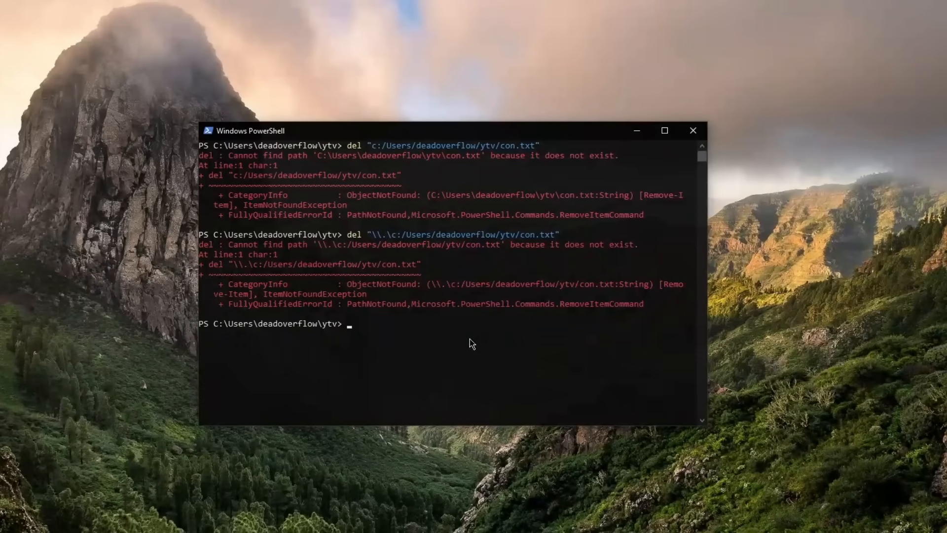
pyautogui.write('cl')
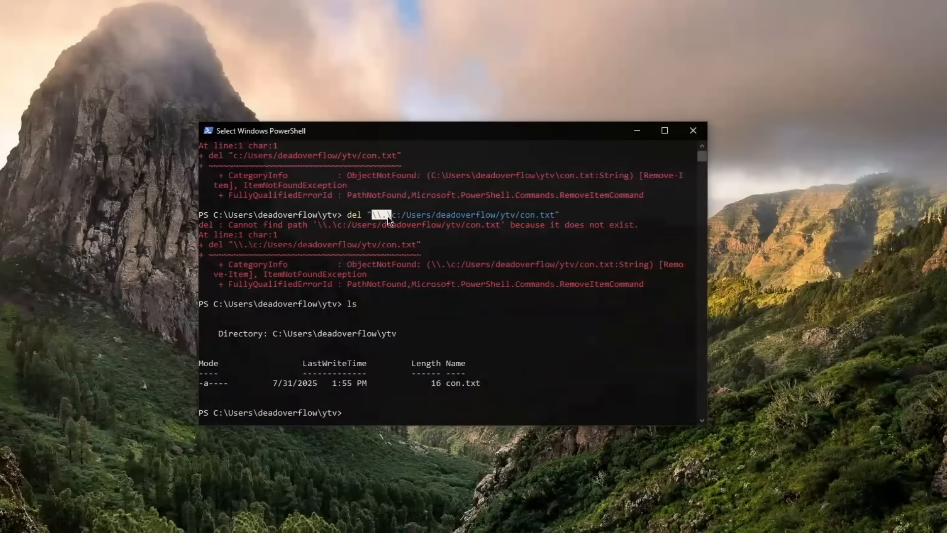
pyautogui.write('python')
pyautogui.write('os.remove')
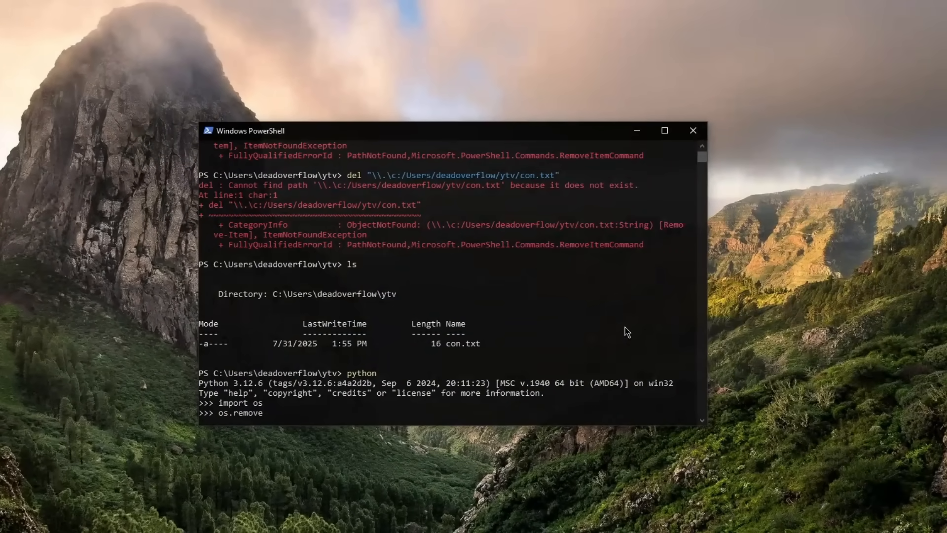
# Enter the file path inside os.remove("") in Python and run the call
pyautogui.write('("')
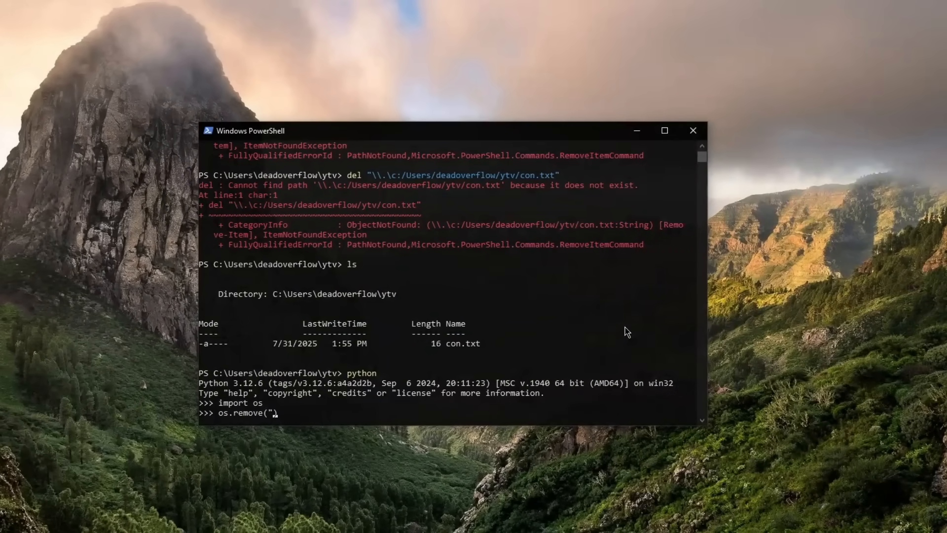
pyautogui.write('"')
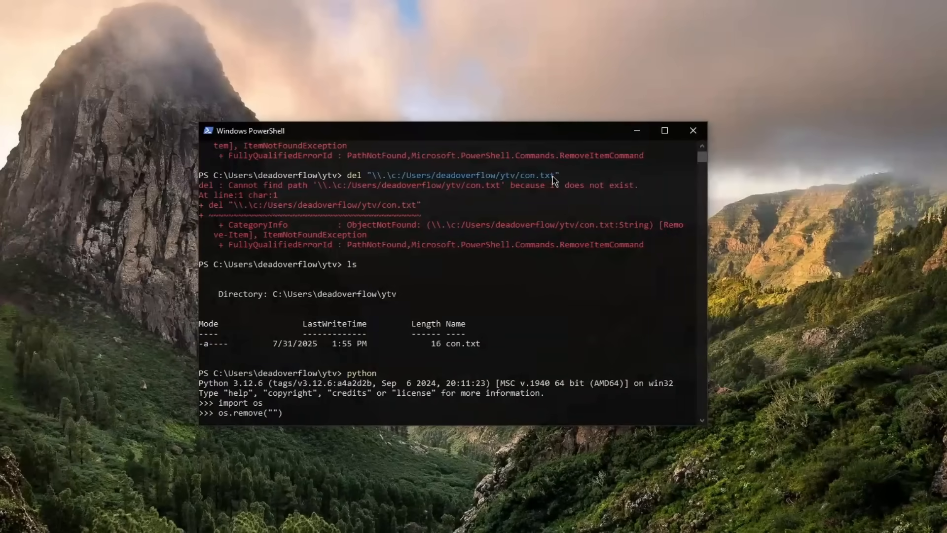
pyautogui.moveTo(355, 388)
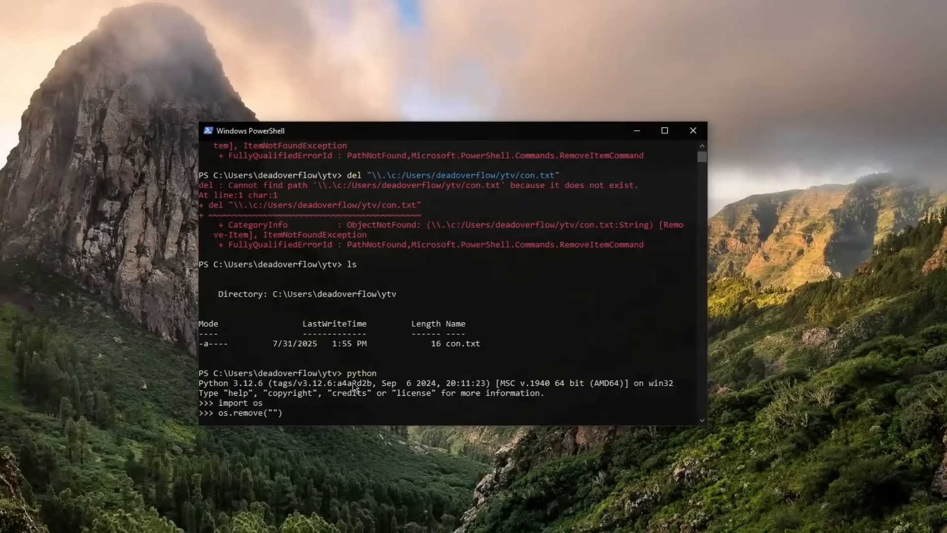
pyautogui.press('Return')
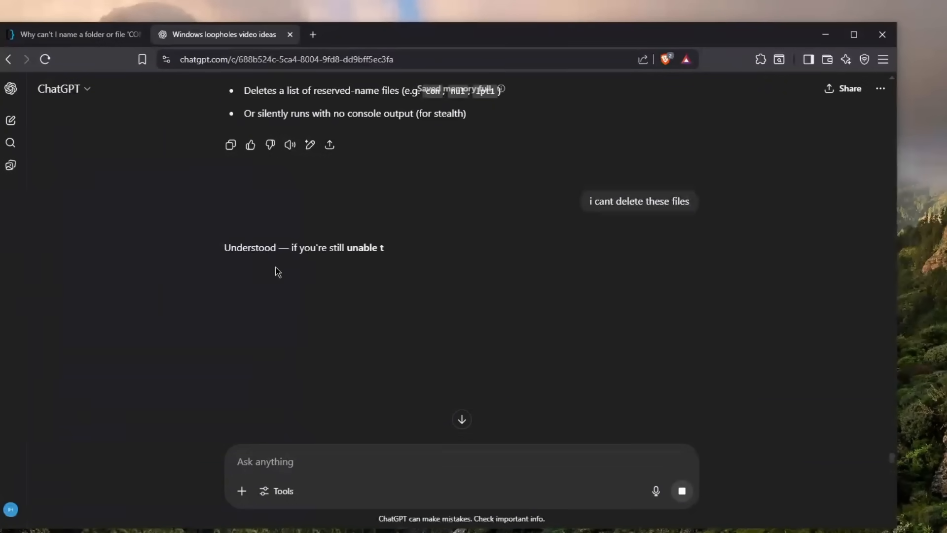
# Scroll ChatGPT's reply to the pywin32 install command and win32file deletion script
pyautogui.scroll(-3)
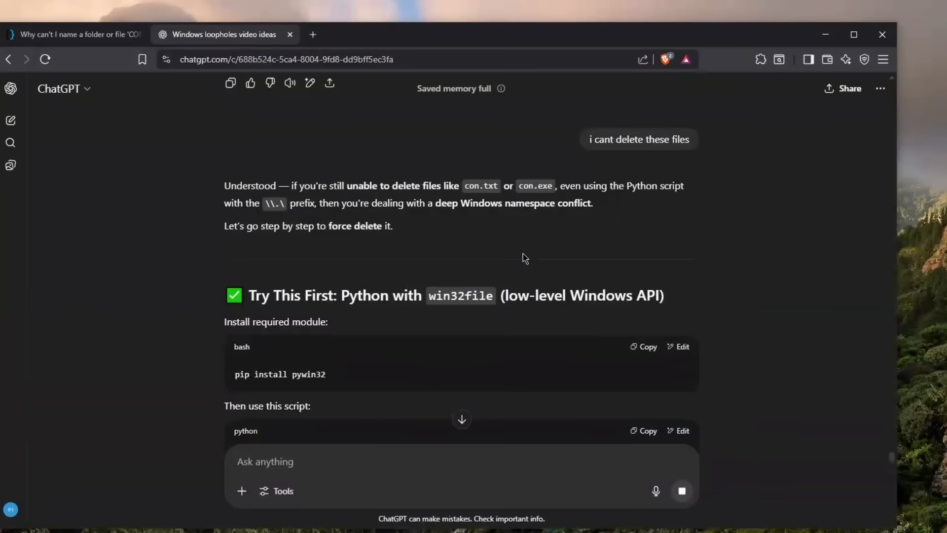
pyautogui.scroll(-3)
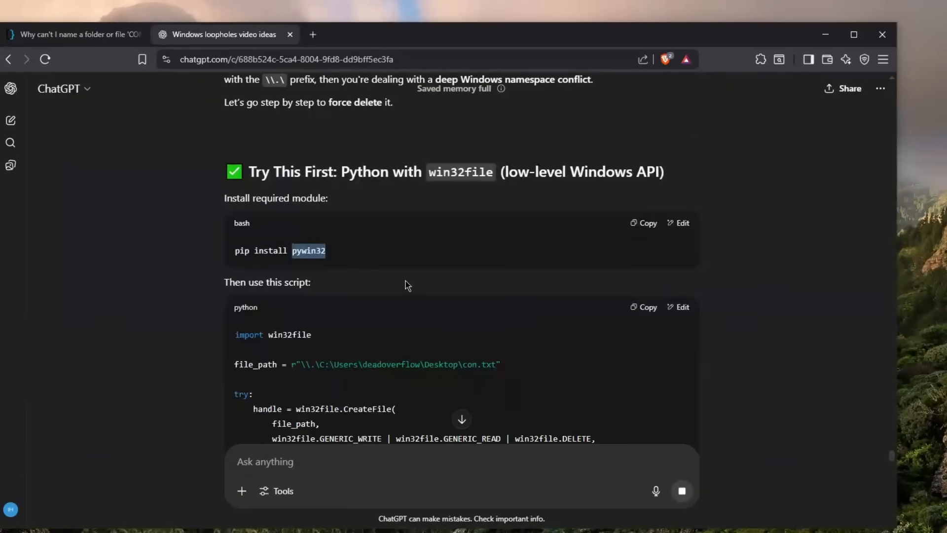
pyautogui.click(642, 223)
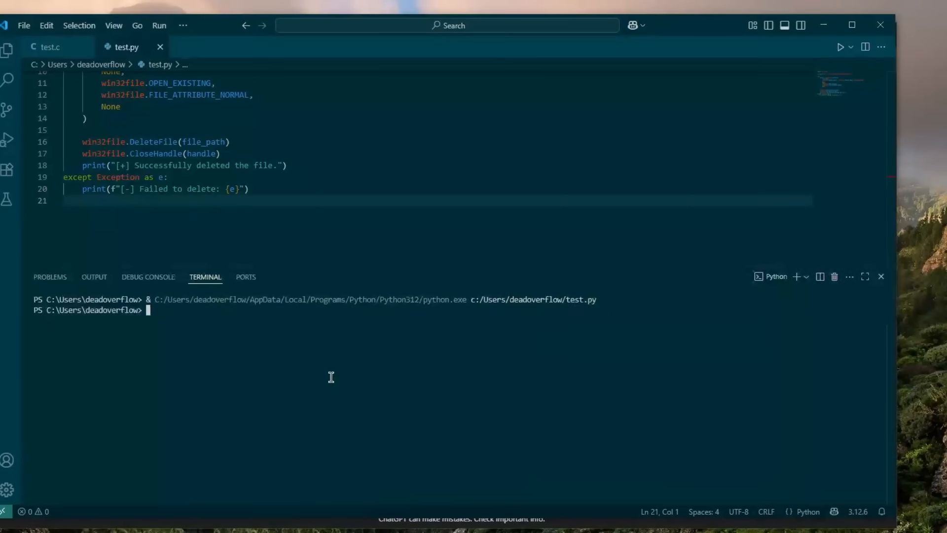
# Change into the ytv folder and run test.py with python in the terminal
pyautogui.write('cd ytv')
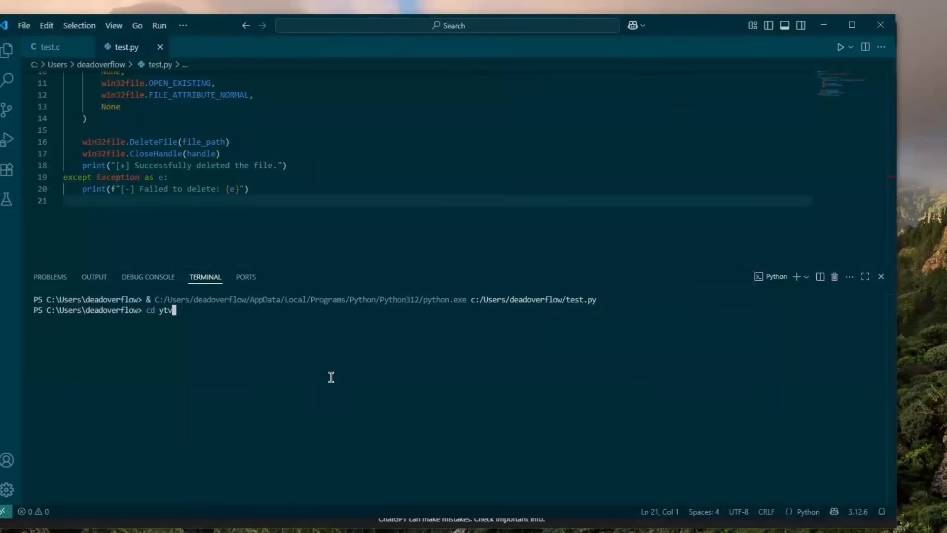
pyautogui.press('Return')
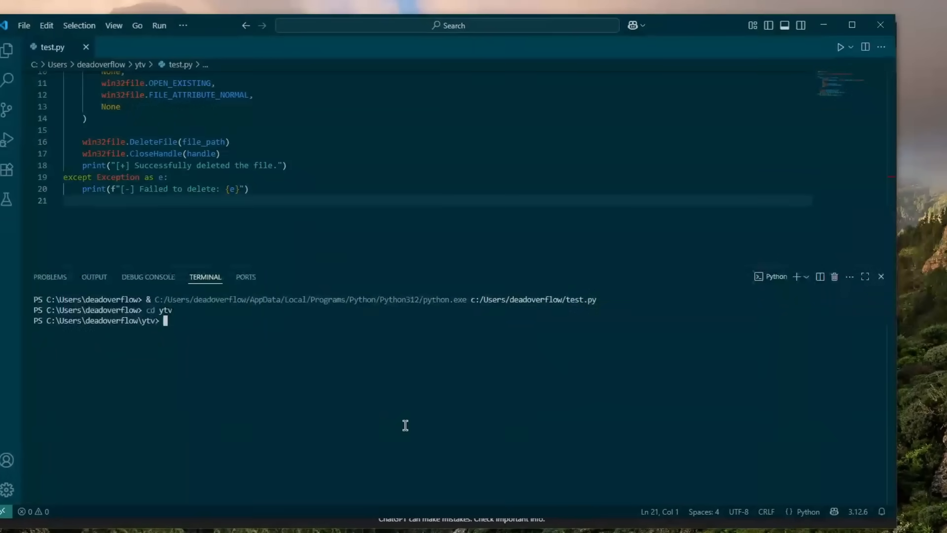
pyautogui.write('python')
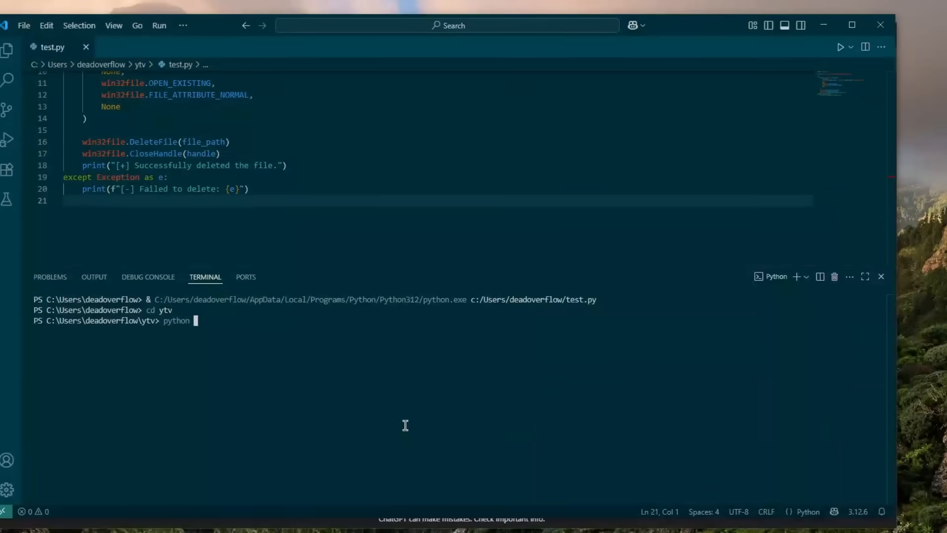
pyautogui.press('Return')
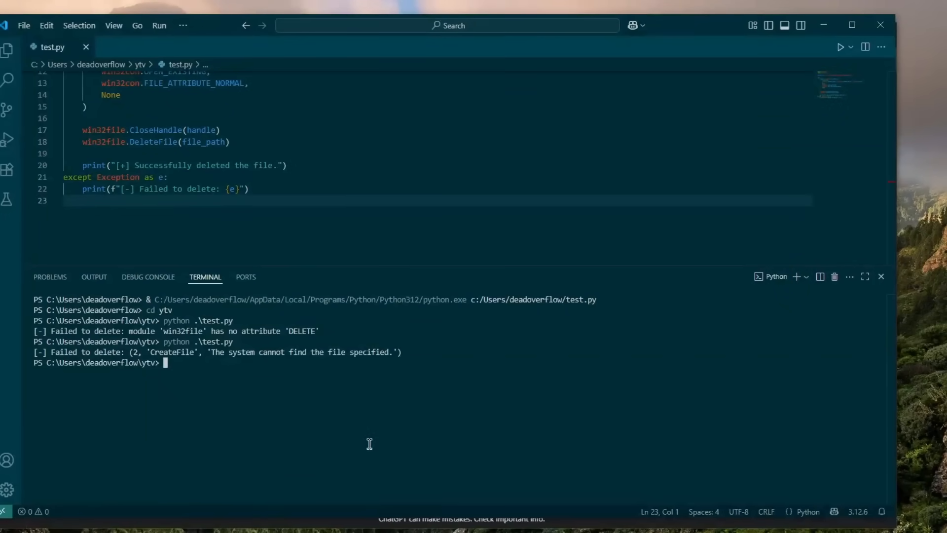
pyautogui.moveTo(239, 365)
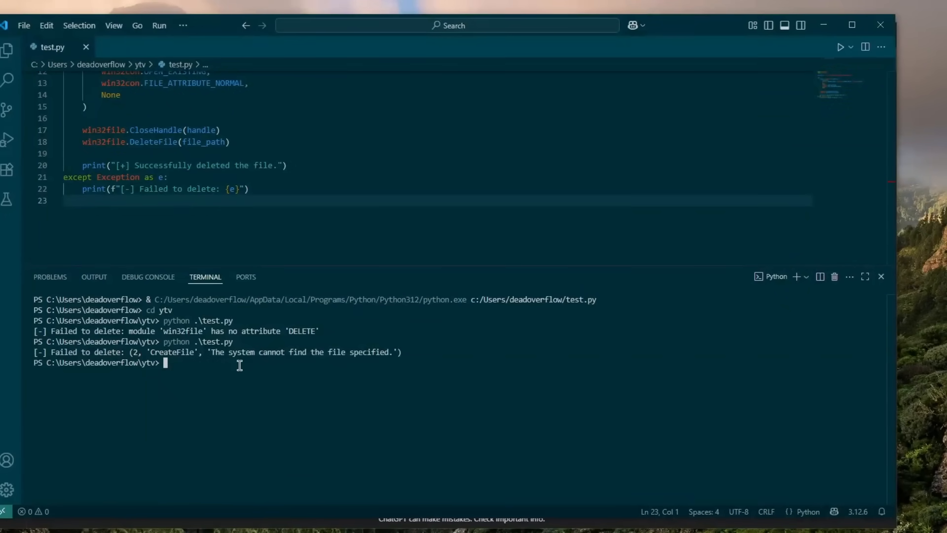